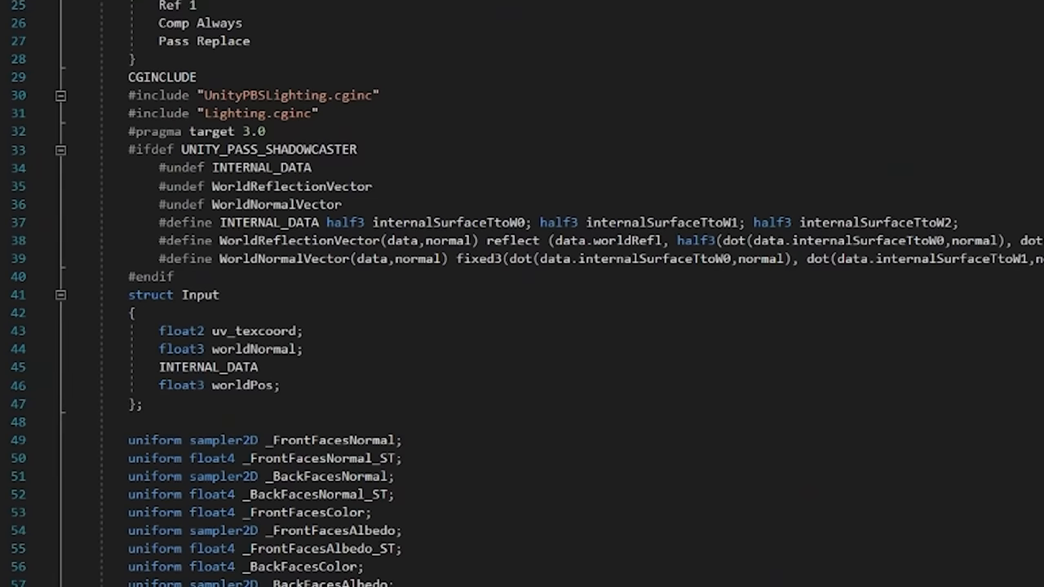
Step: Create a new Compute Shader asset in the Assets folder and open it for editing
scroll("down", 3)
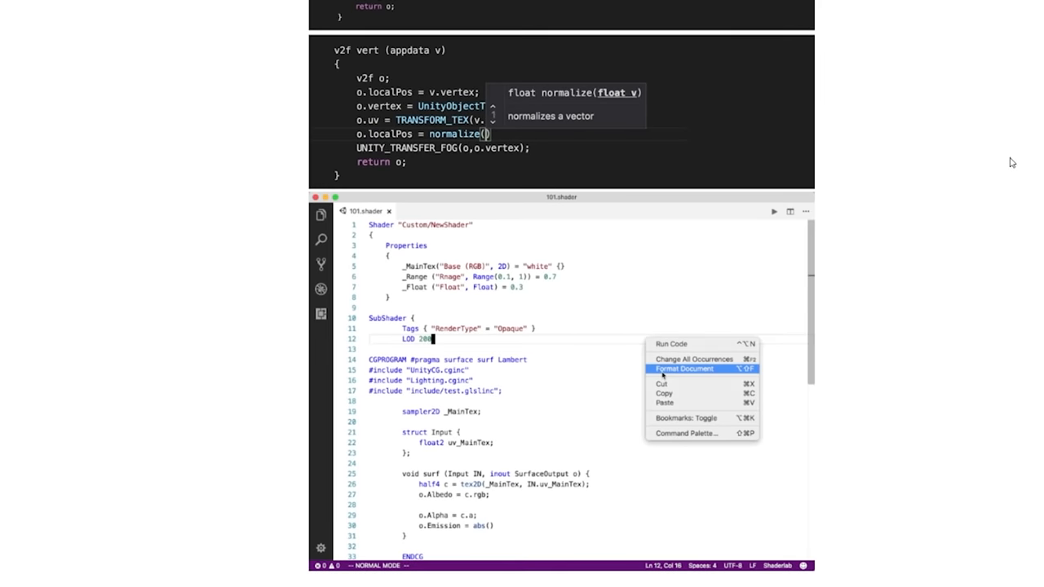
scroll("down", 3)
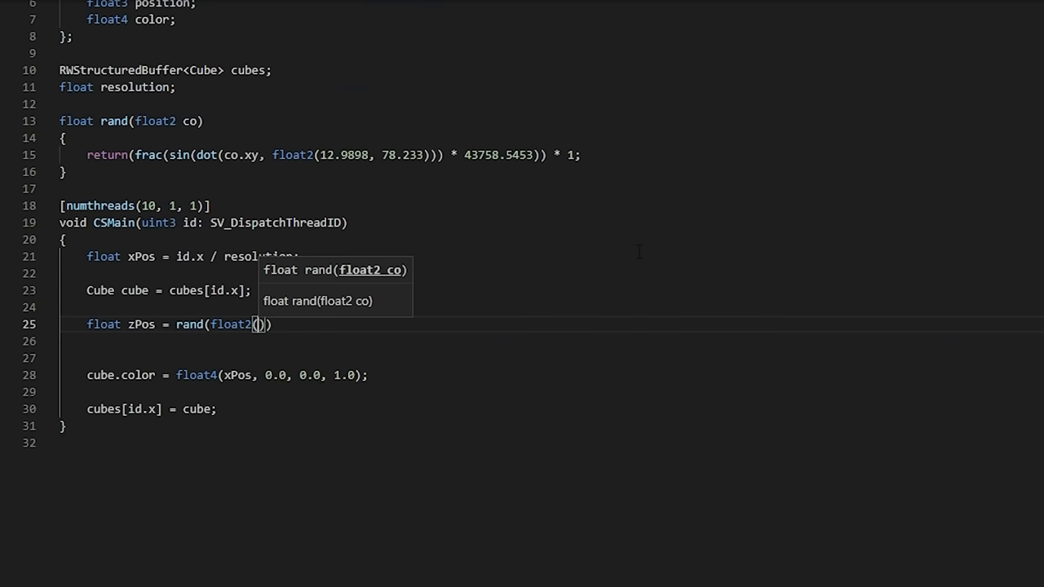
type("xpos, cub")
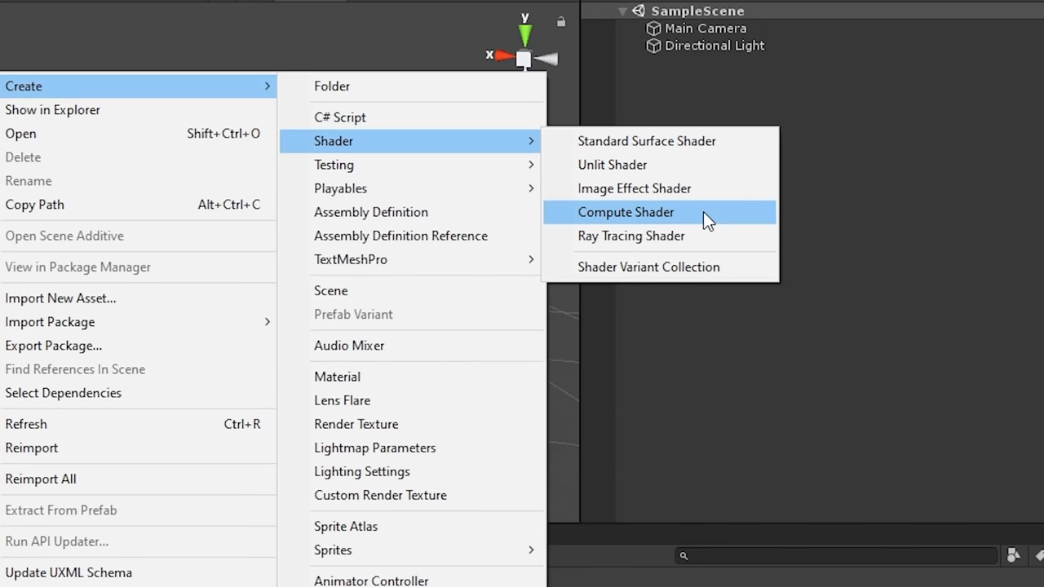
left_click(626, 212)
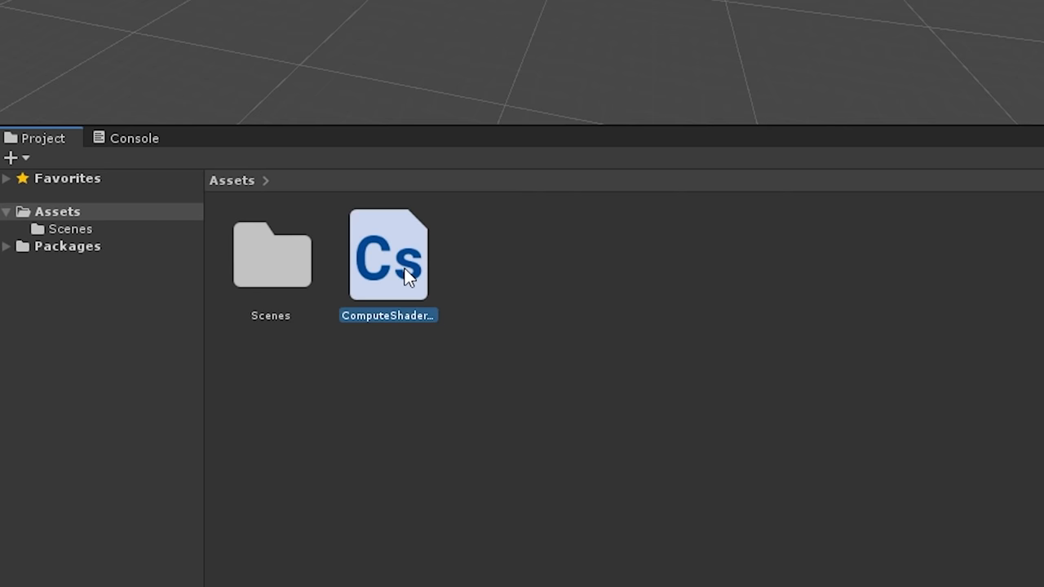
double_click(388, 258)
type("public C")
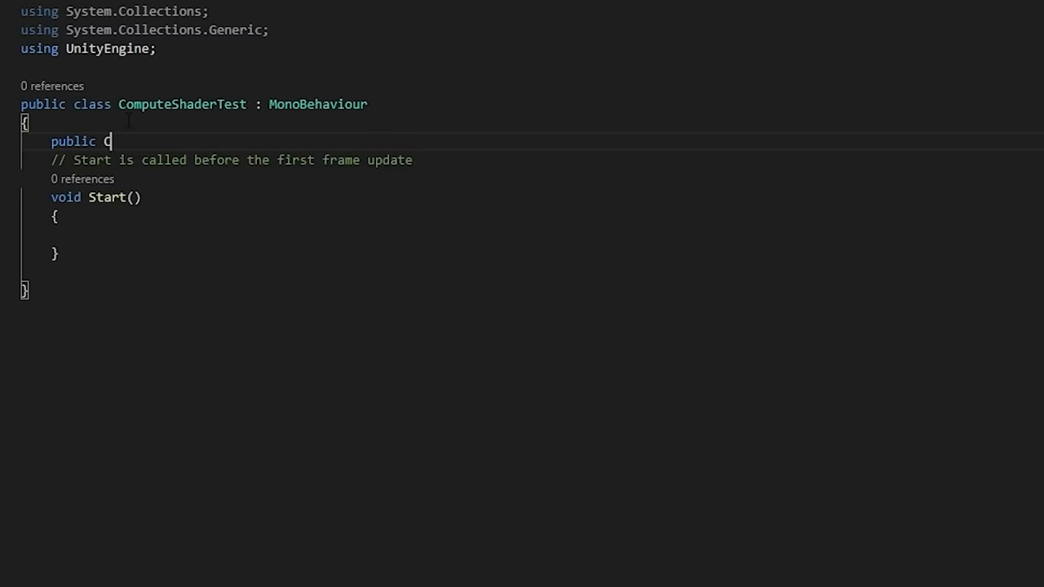
Step: Declare the computeShader field, create the render texture, bind it as "Result" at kernel 0 and begin the Dispatch call
type("omputeShader computeShader;")
type("renderTexture")
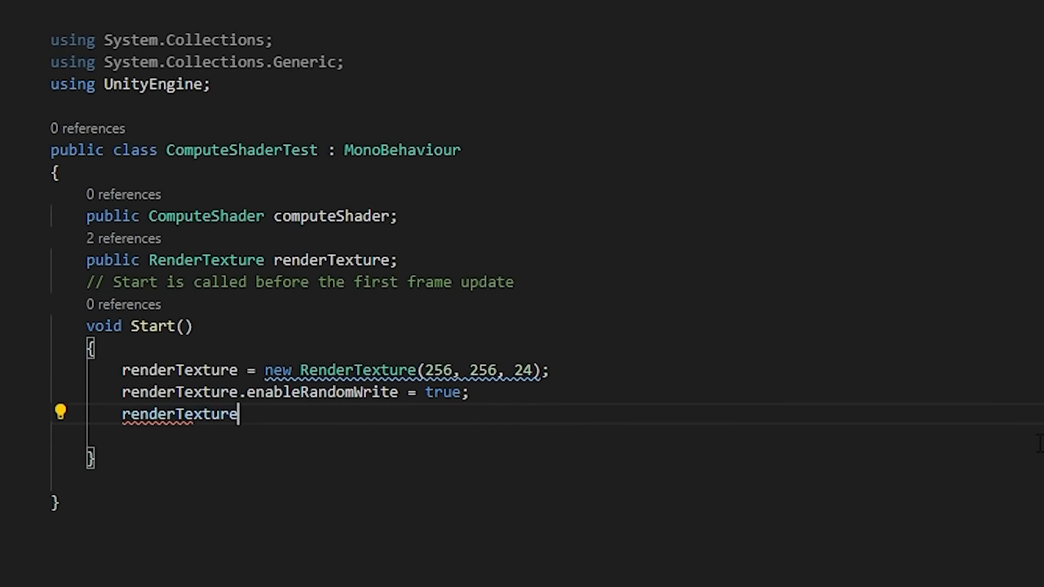
type(".Create();")
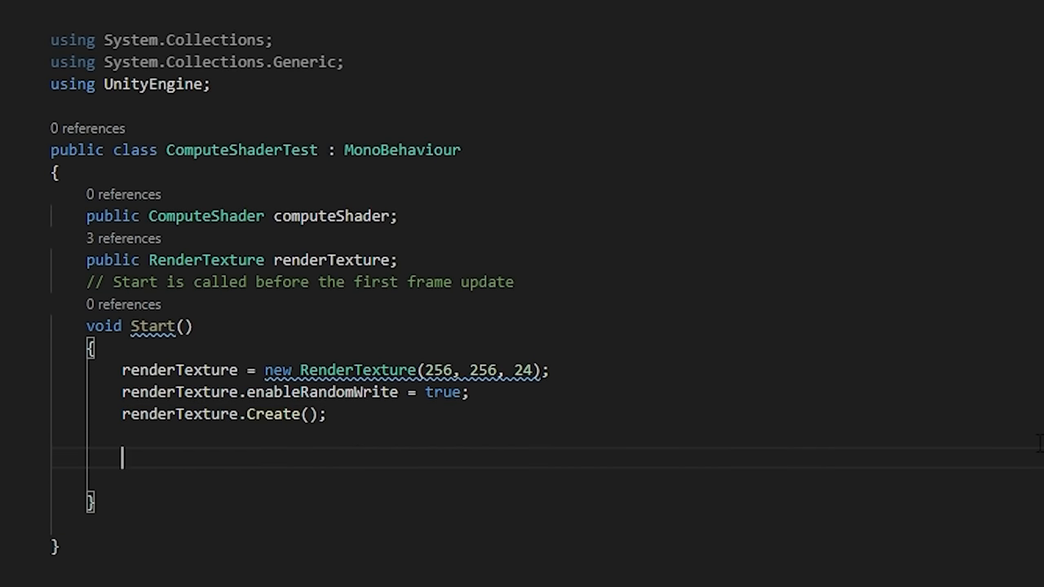
type("computeShader.SetTexture(")
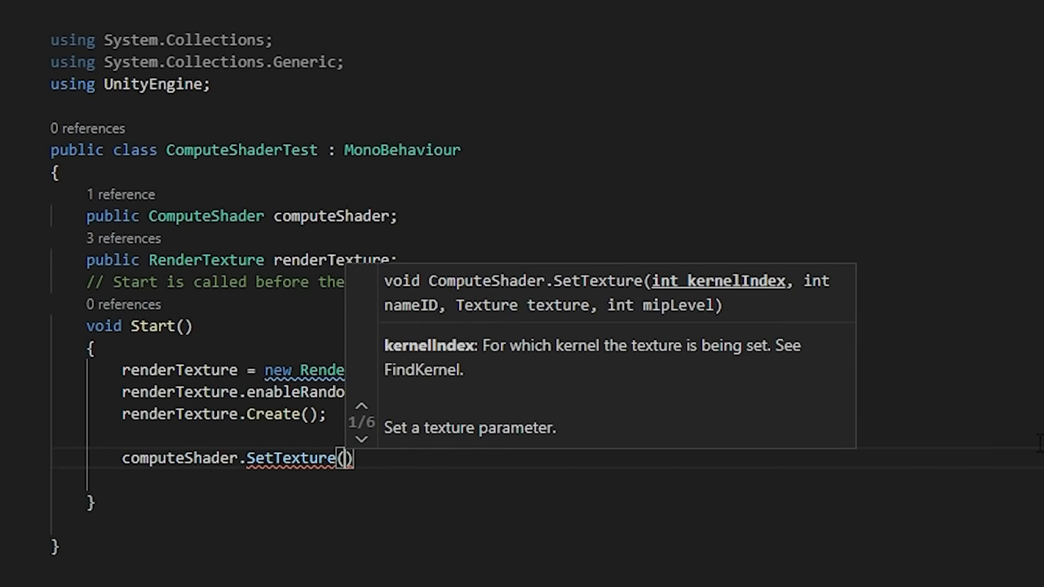
type("0,")
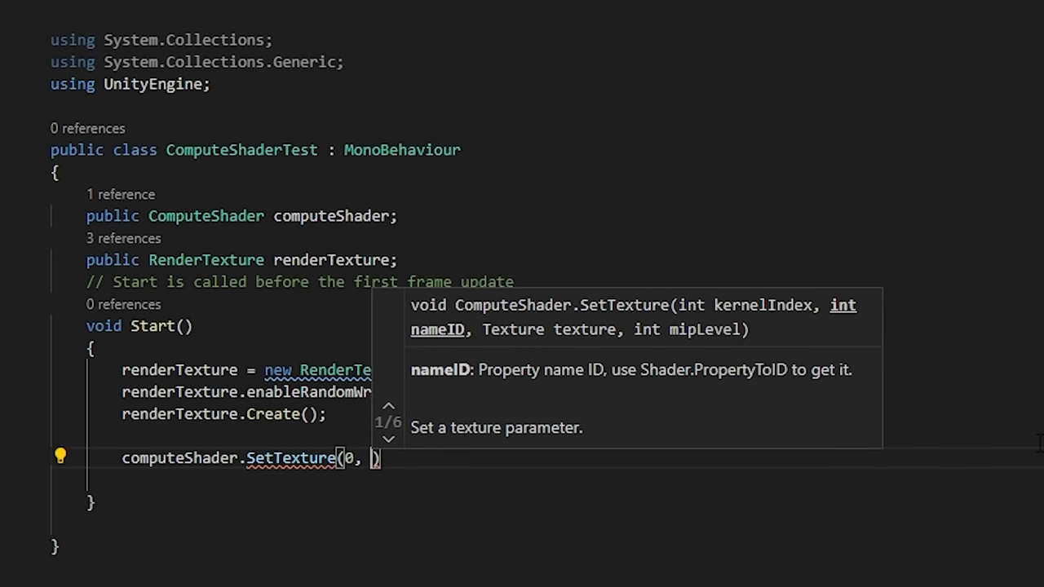
type("\"Result\",")
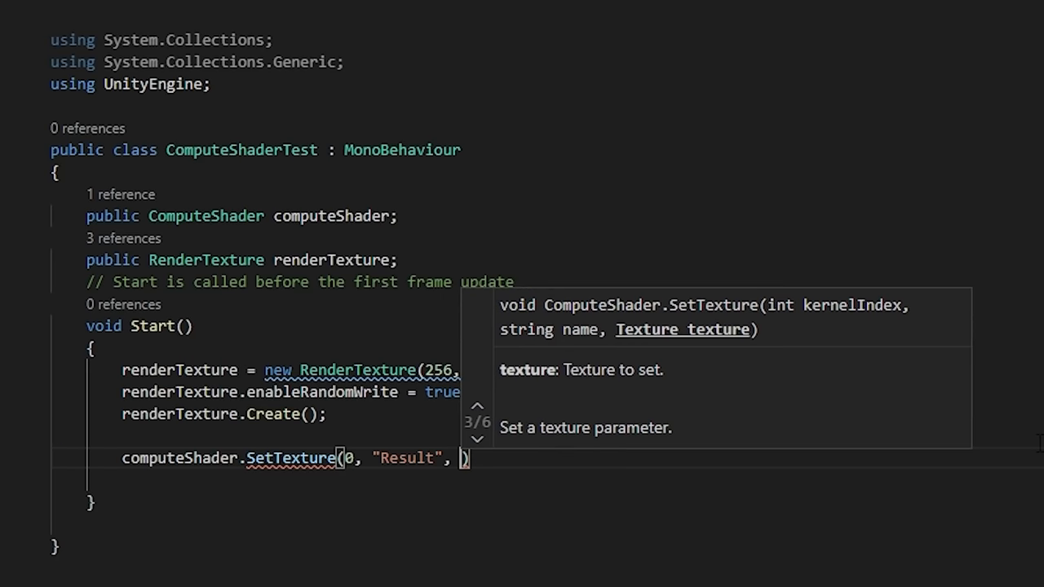
type("renderTexture);")
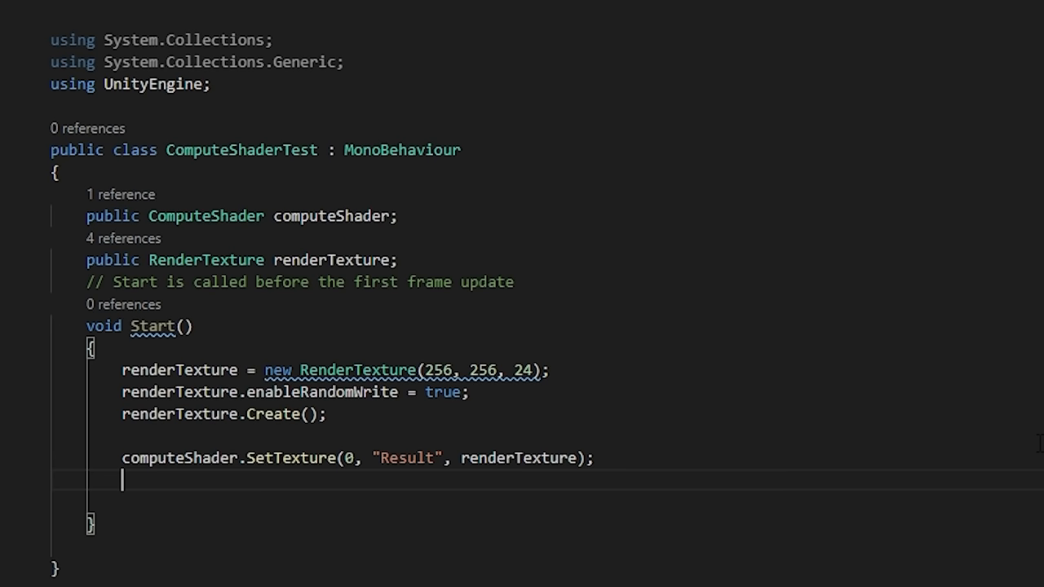
type("computeShader.Dispatch(0, renderT")
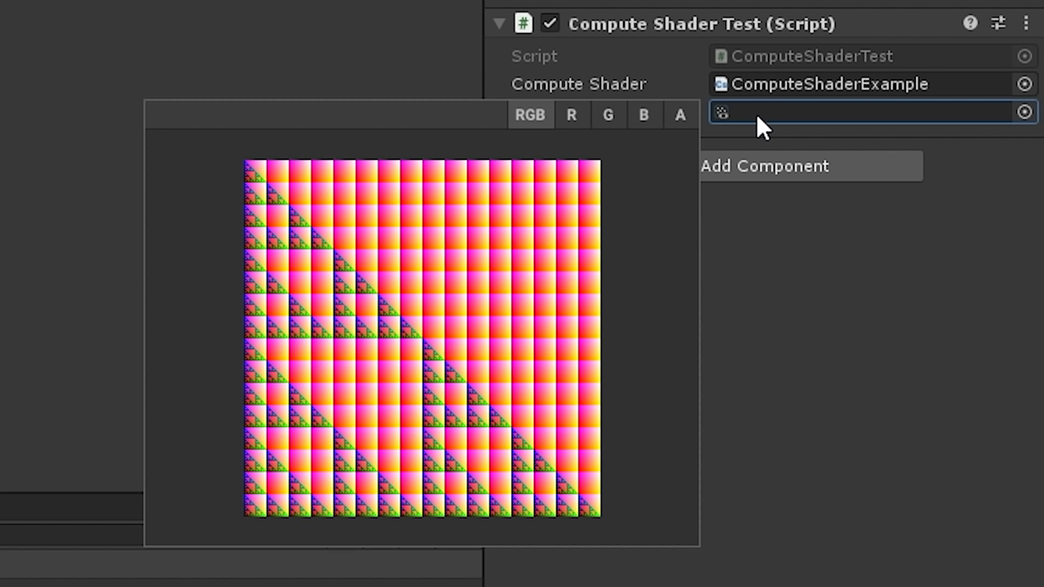
mouse_move(140, 555)
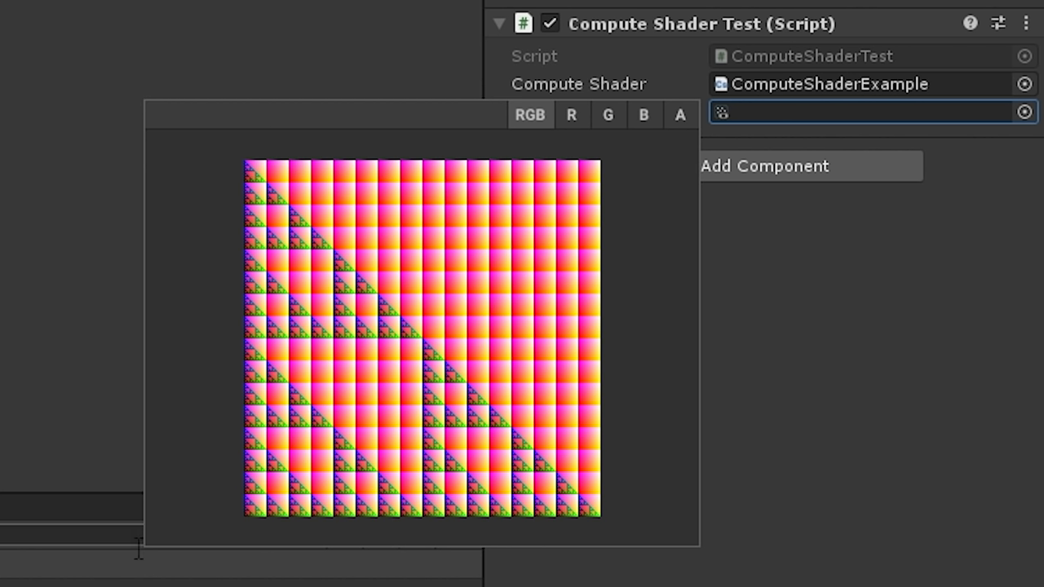
mouse_move(183, 552)
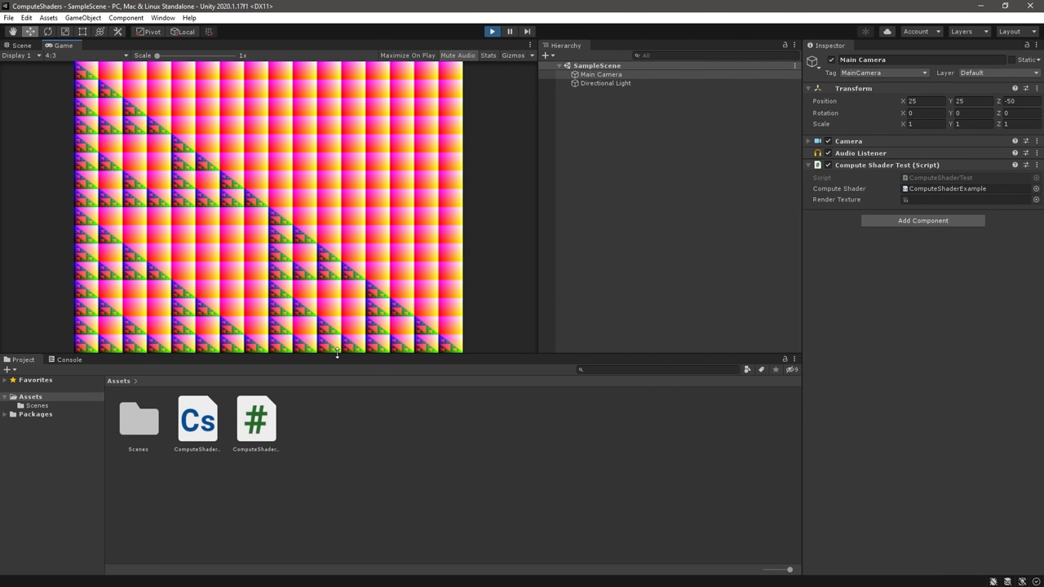
Step: Assign ComputeShaderExample to the Main Camera component and view the pink-and-yellow triangle pattern
left_click(43, 55)
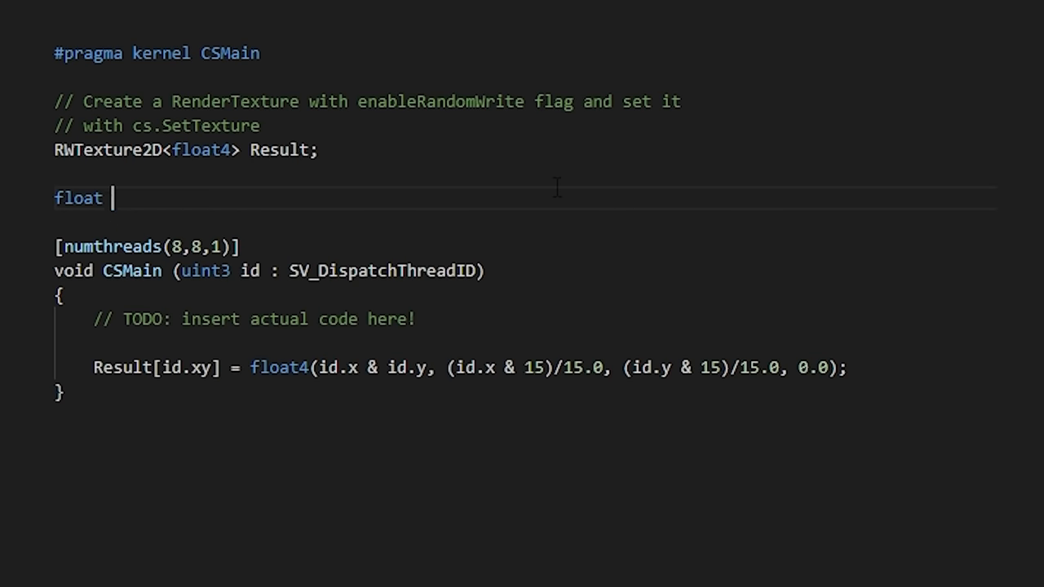
Step: Declare float Resolution in the shader, pass renderTexture.width via SetFloat, and compute x = id.x
type("Resoluti")
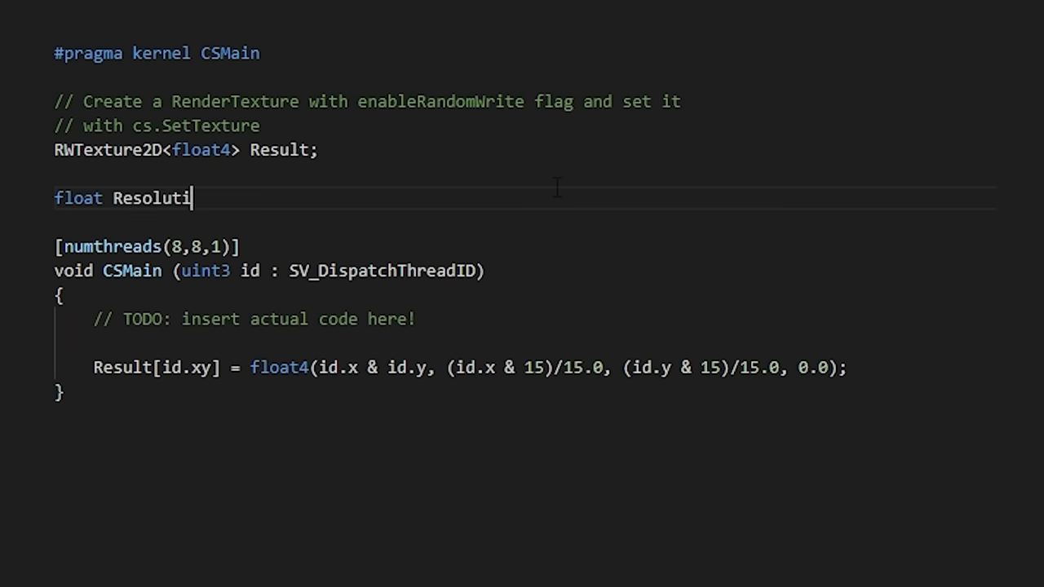
type("on;")
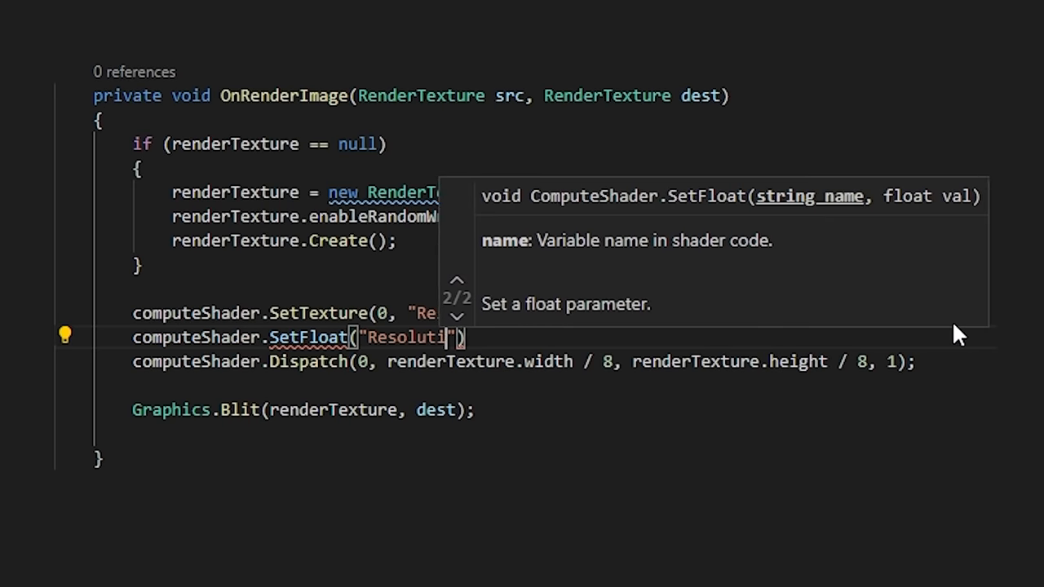
type(", renderTexture.width);")
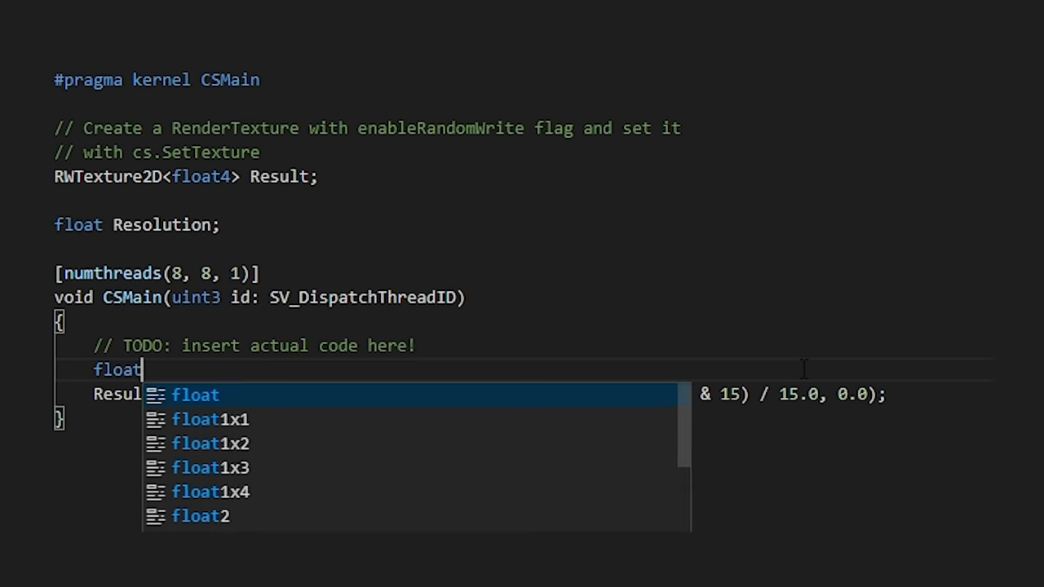
type("x = id.x")
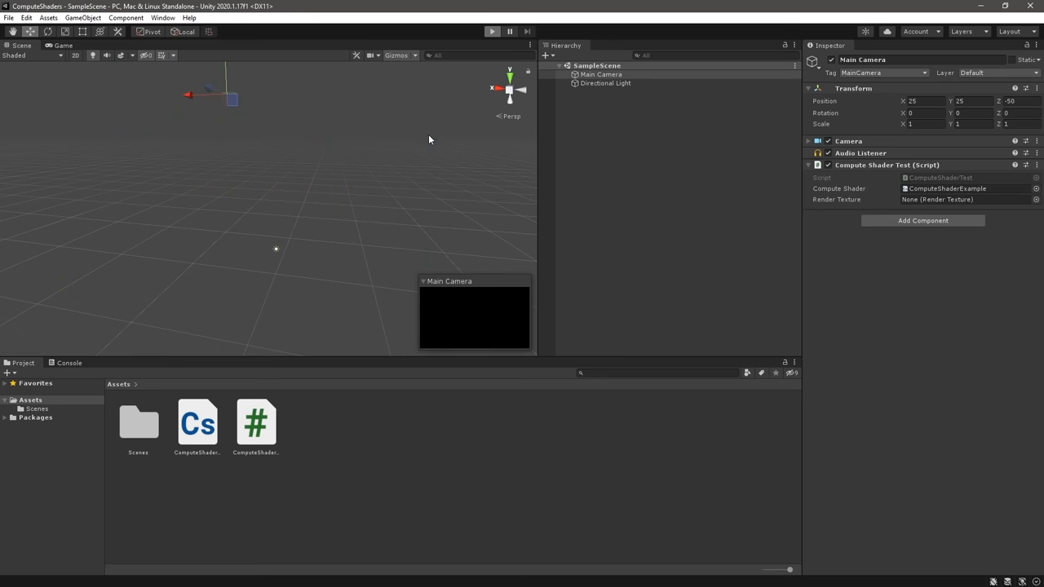
Step: Run the scene to see the green-yellow-red gradient, then return to the compute shader template
left_click(491, 31)
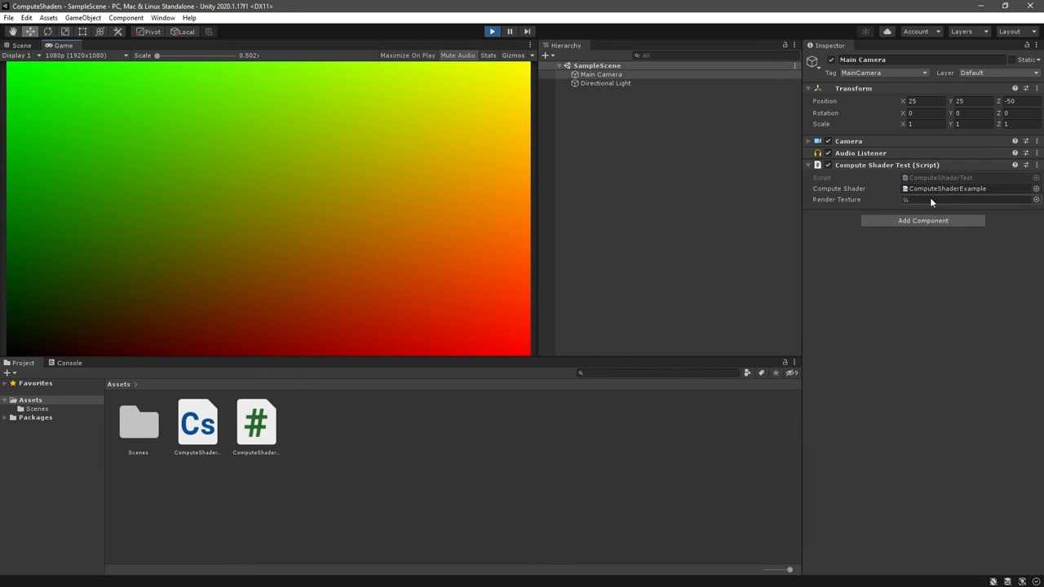
left_click(920, 199)
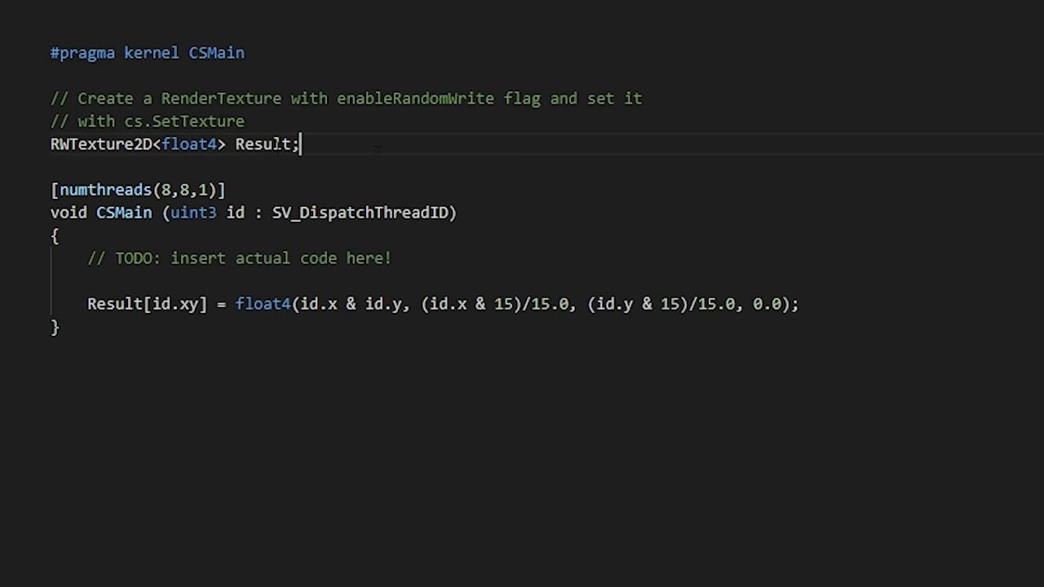
Step: Add the Cube struct with float3 position, the StructuredBuffer<Cube> cubes and a float resolution
type("struct Cube{")
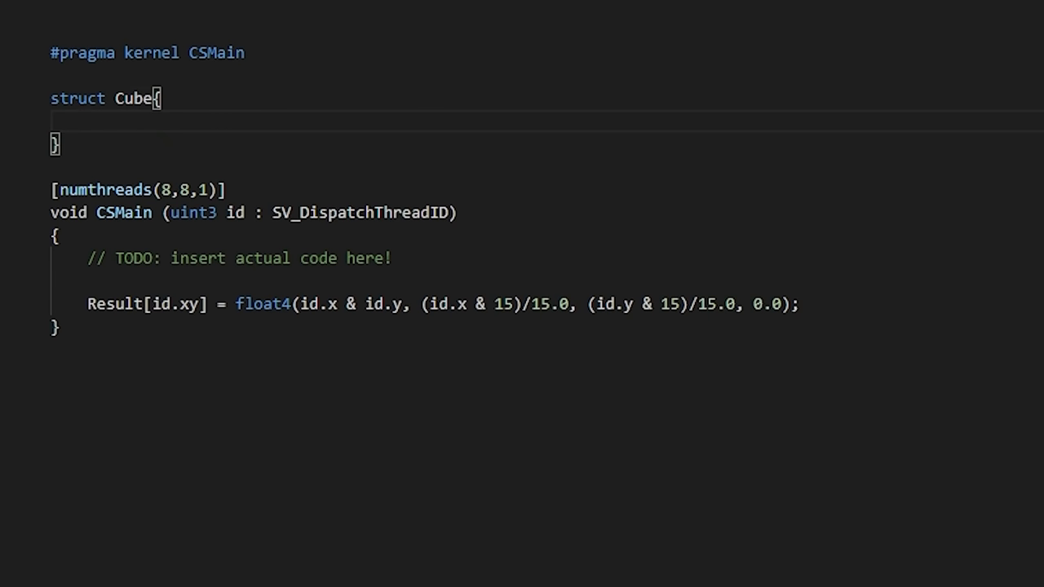
type("float")
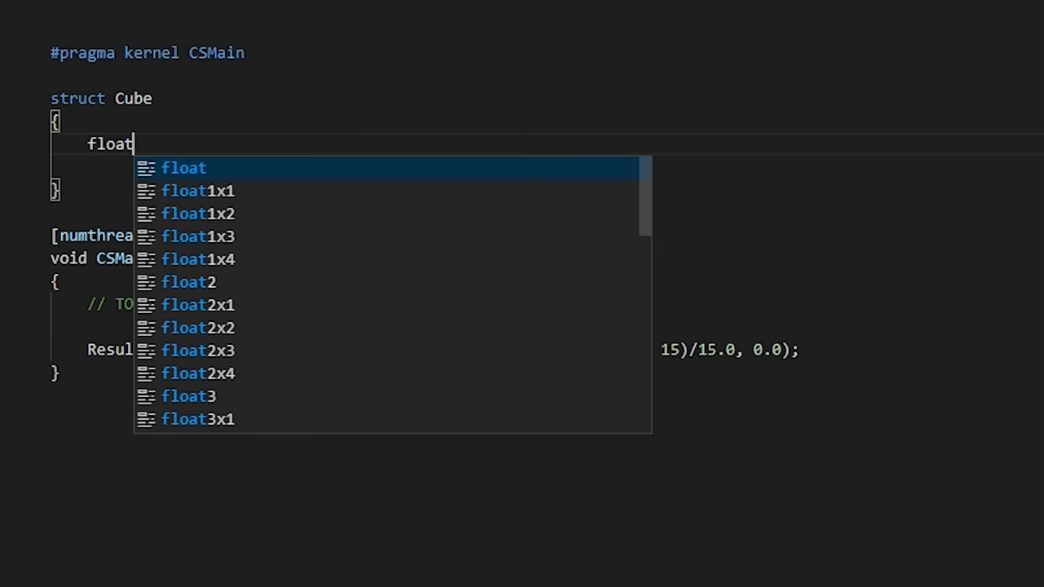
type("3 position;")
type("RWStructuredBuffer<")
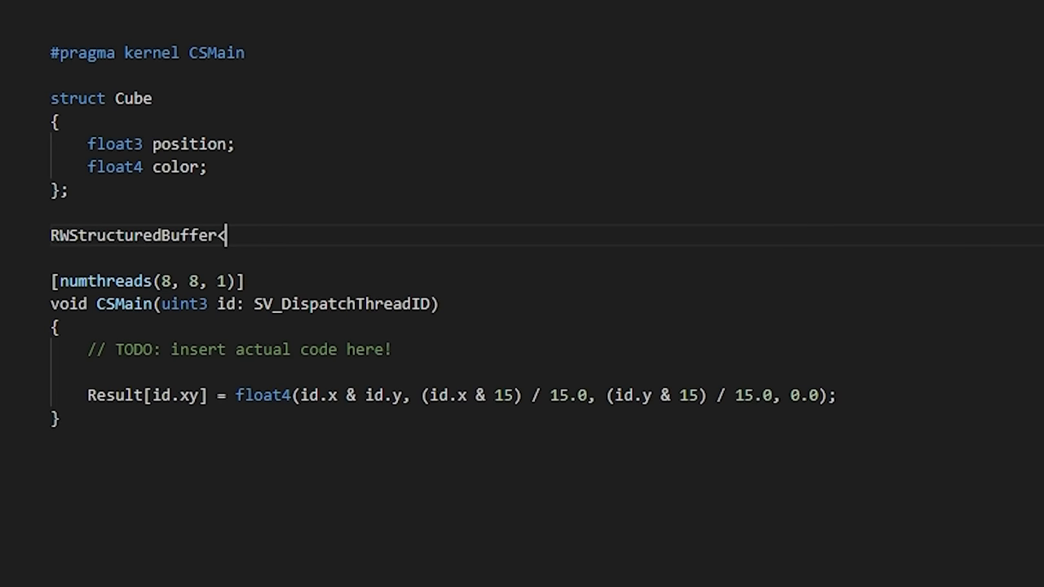
type("Cube> cubes;")
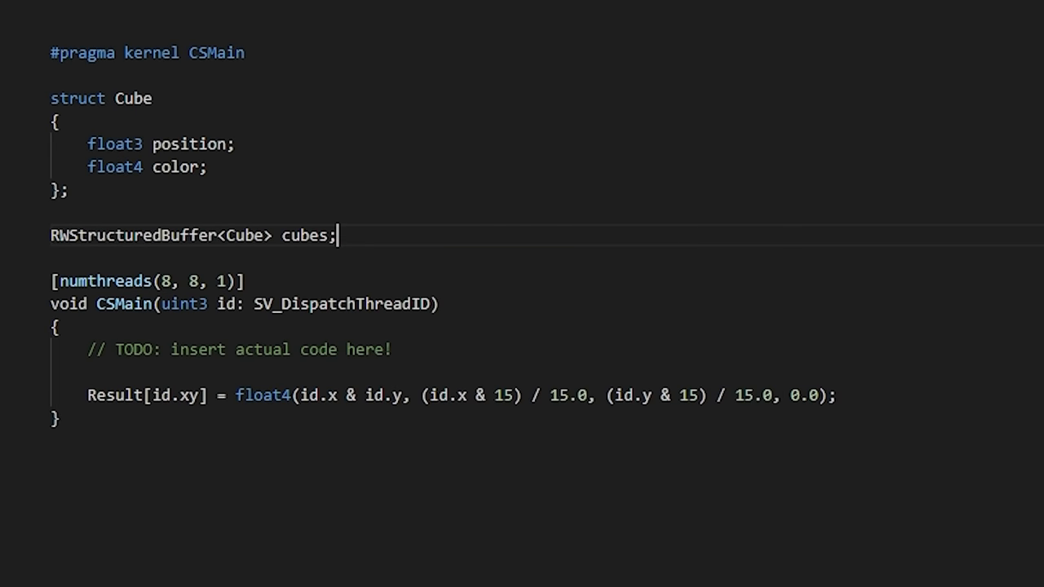
type("float R")
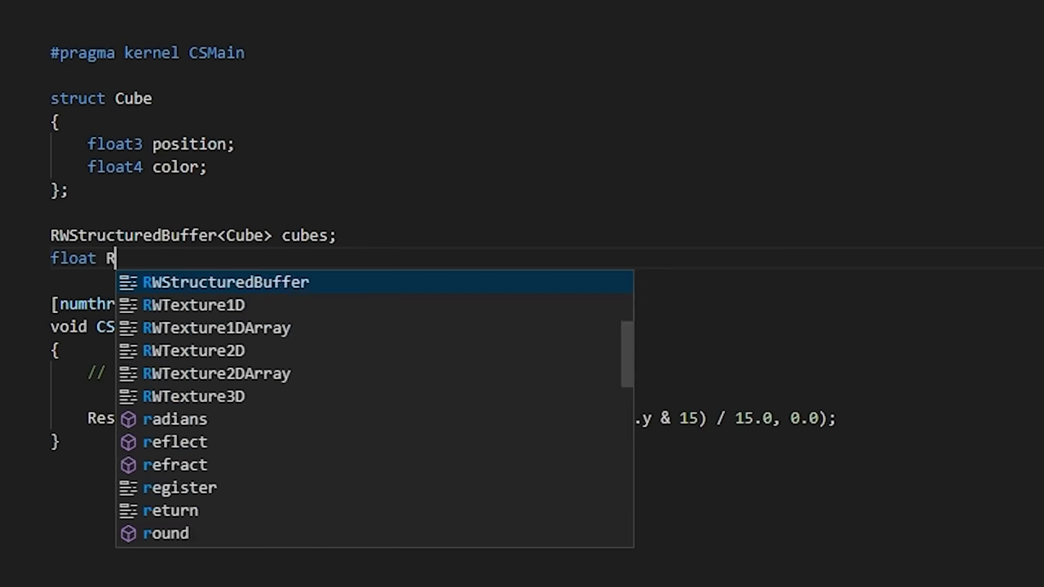
type("esolution;")
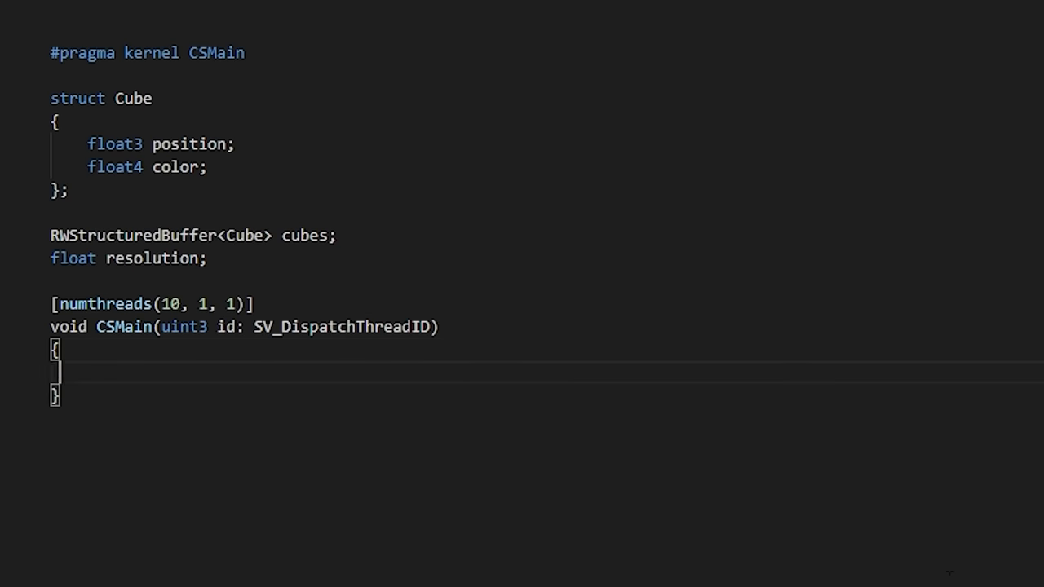
Step: In CSMain compute xPos = id.x/resolution, read cubes[id.x] and write its colour back
type("float xPos = id.x/")
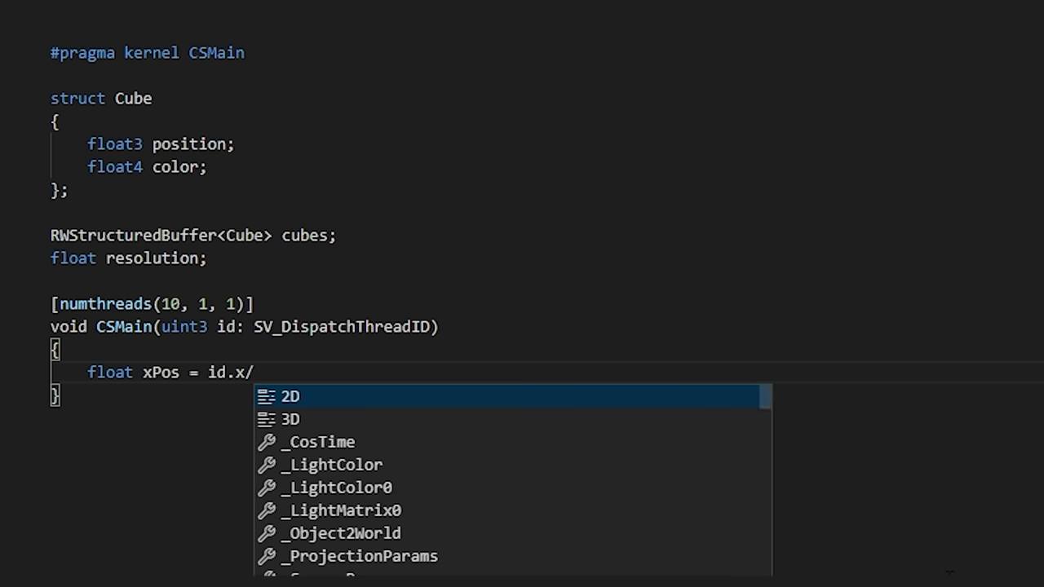
type("resolution;")
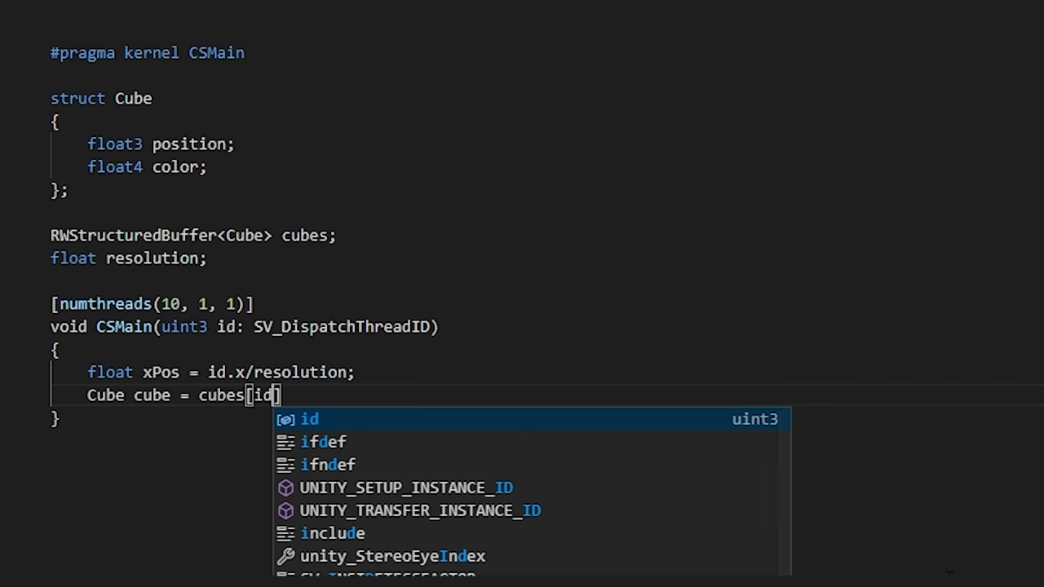
type(".x];")
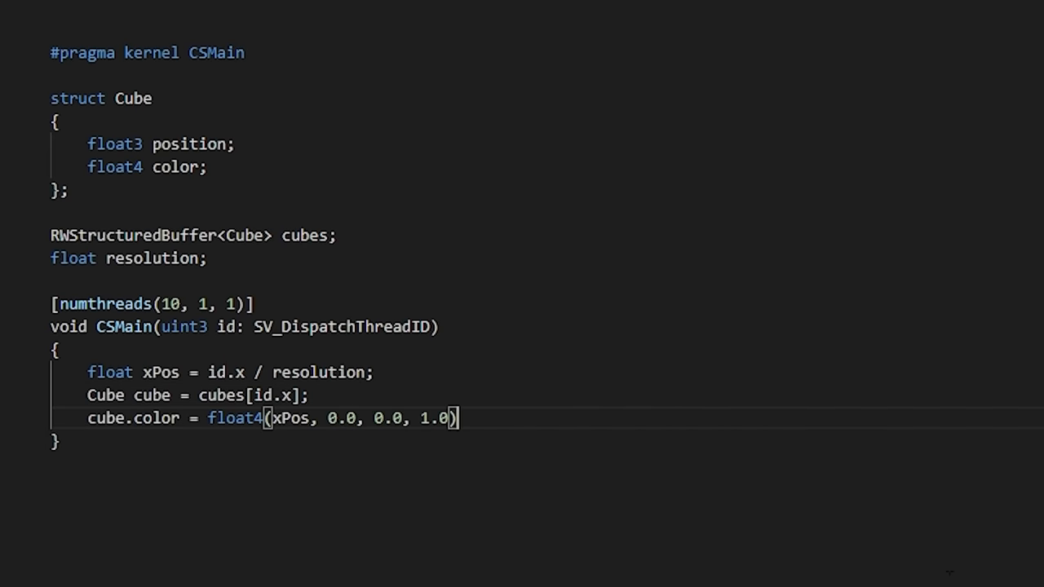
type("cubes[id.x]")
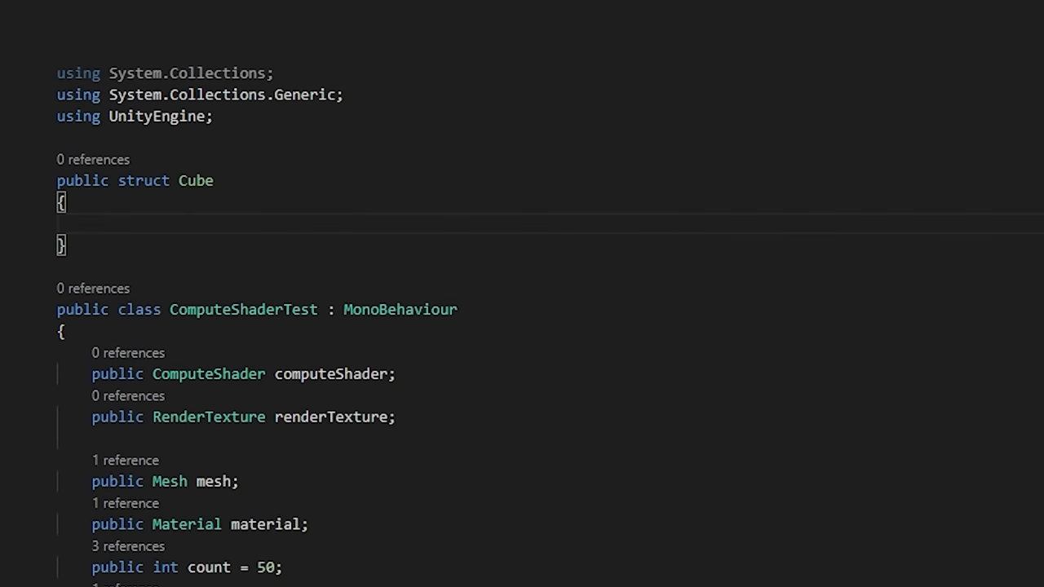
Step: Add Vector3 position to Cube, declare private Cube[] data and store cubeData at data[x * count + y]
type("public Vector3 position;")
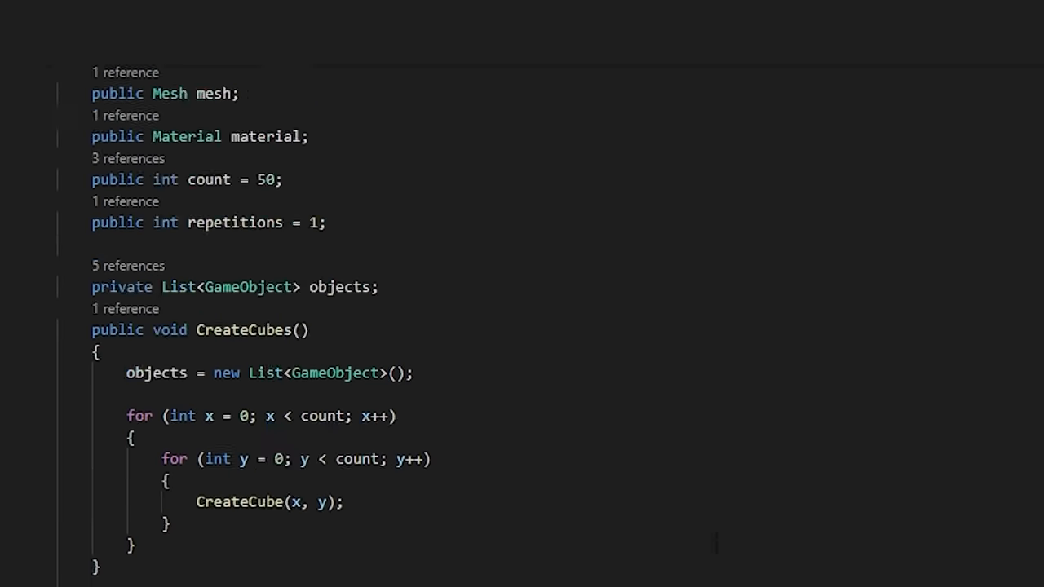
type("private Cube[]")
type("data[")
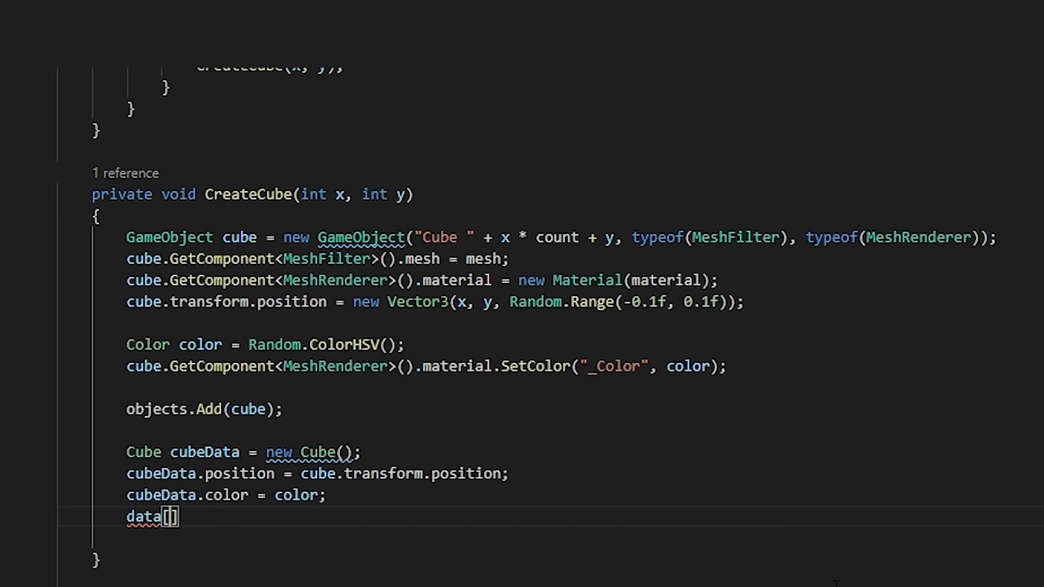
type("x * count + y] = cubeData")
type("public void OnRandomize")
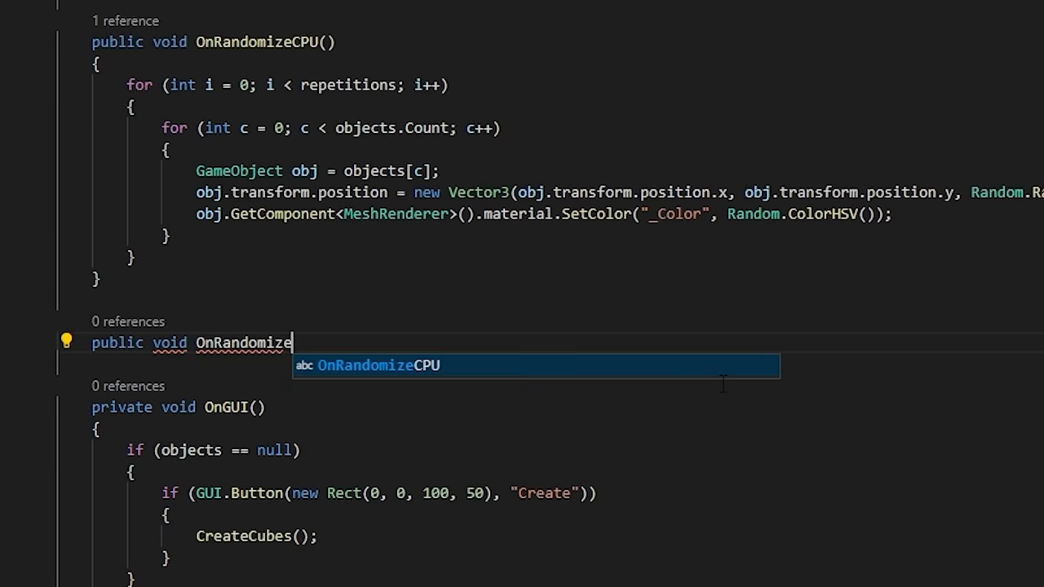
Step: Write OnRandomizeGPU computing colorSize, vector3Size and totalSize, creating cubesBuffer(data.Length, totalSize) and setting its data
type("GPU()")
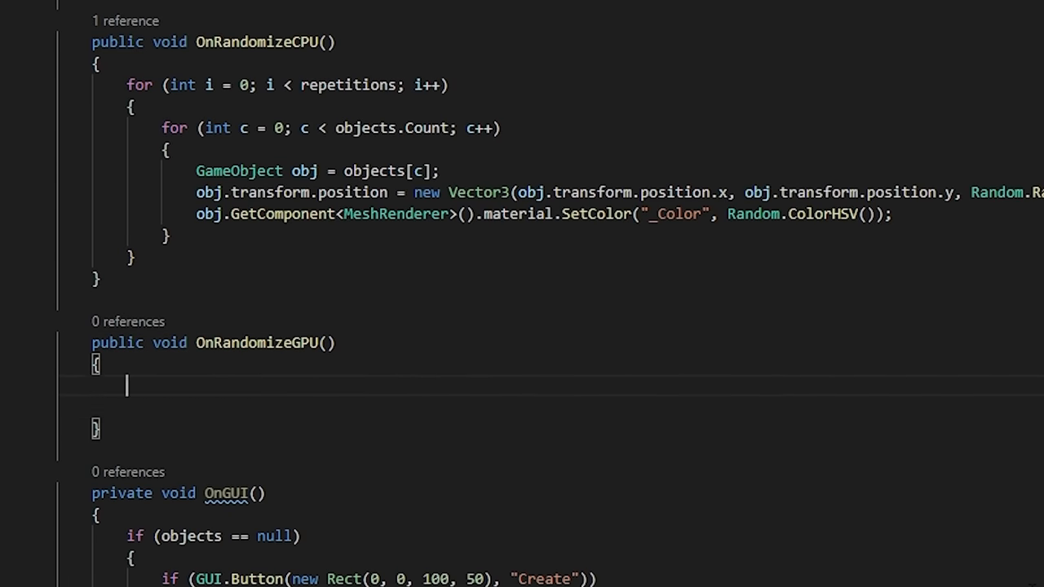
type("c")
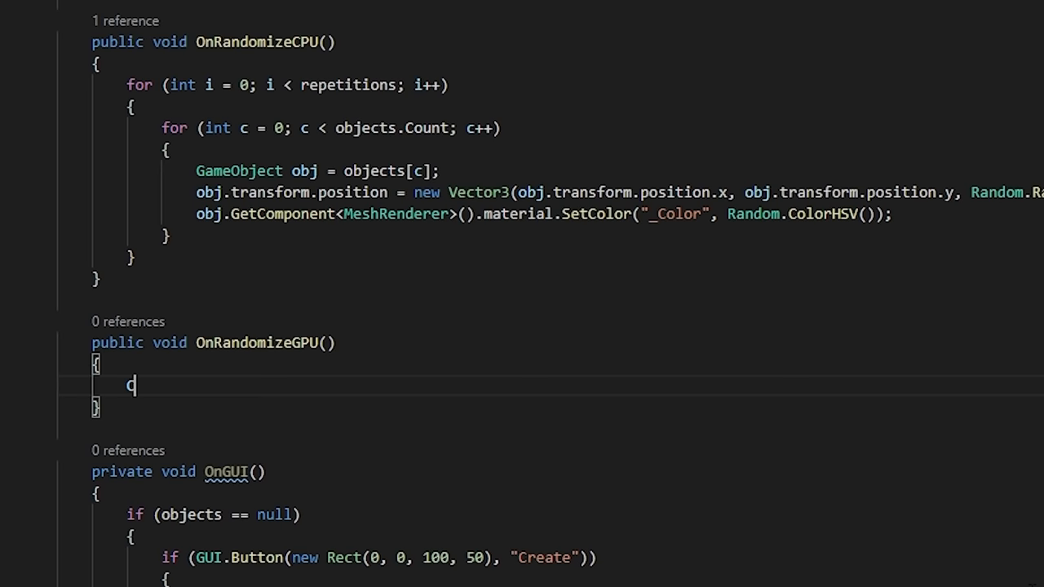
type("ComputeBuffer cubesBuffer = new ComputeBuffer(c")
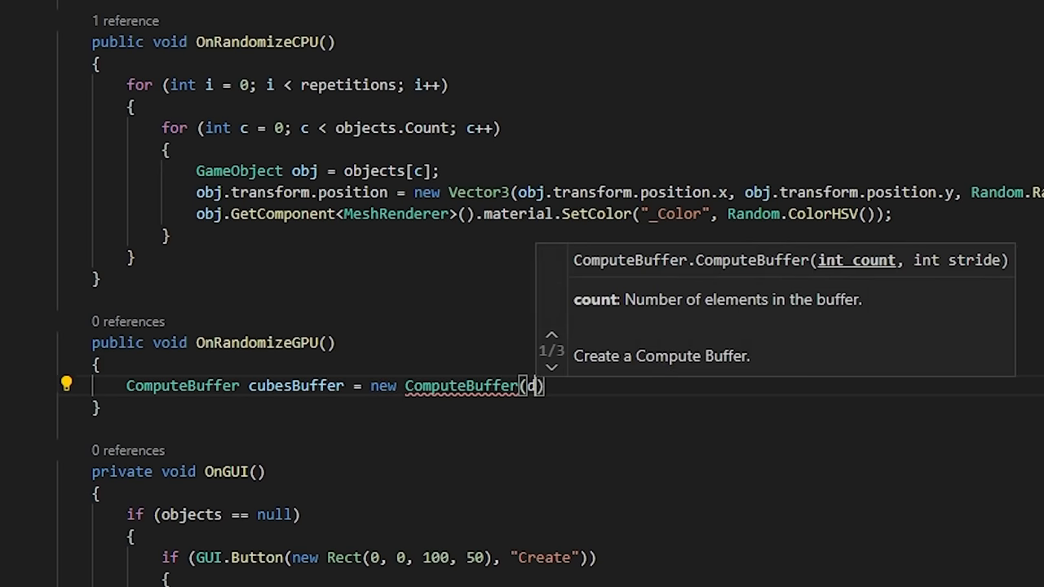
type("data.Length, totalSize")
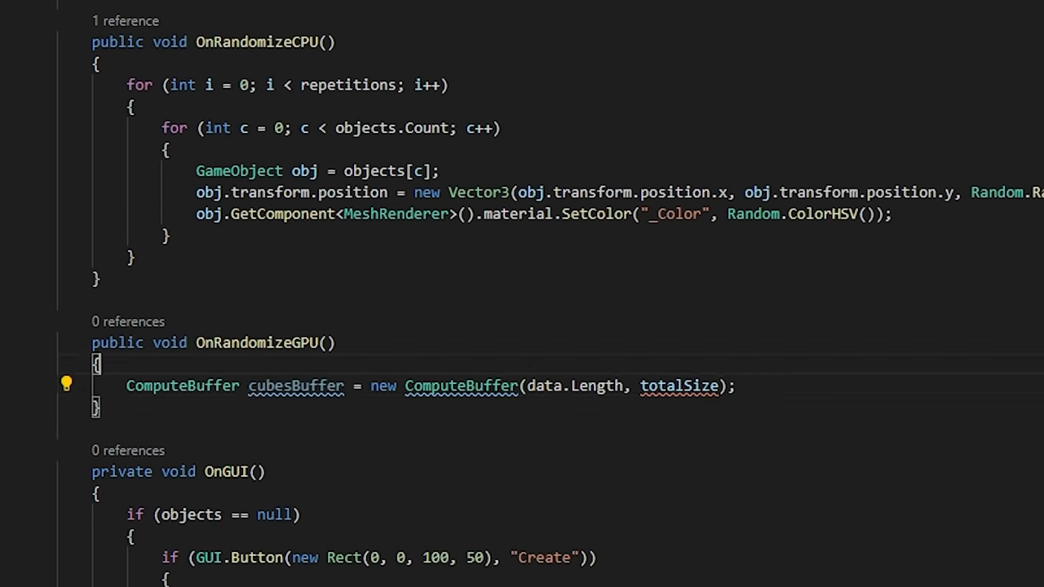
type("int colorSize = sizeof(float) * 4;")
type("int vector3Size = s")
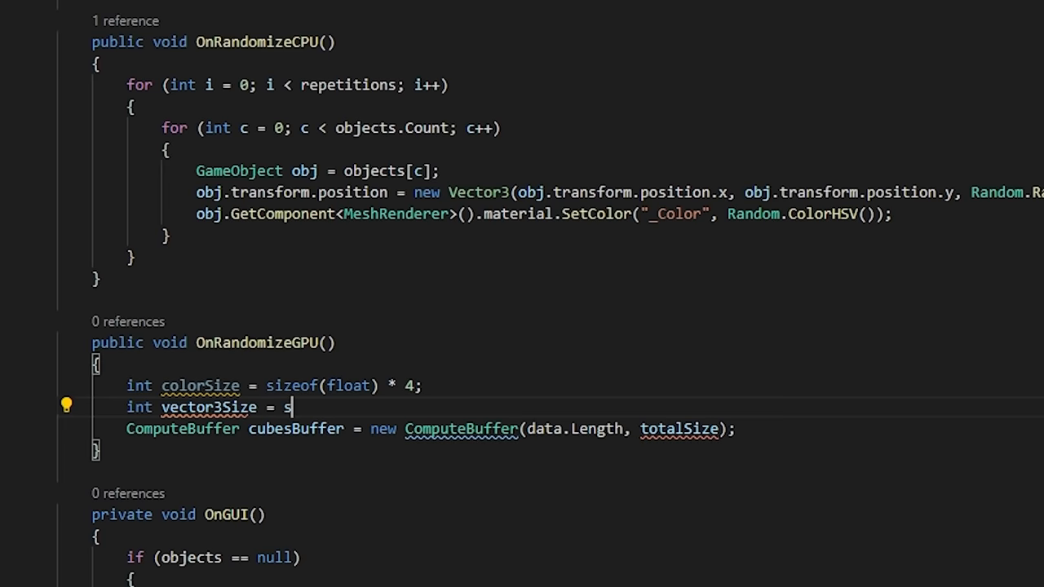
type("izeof(float) * 3;")
type("int totalSize =")
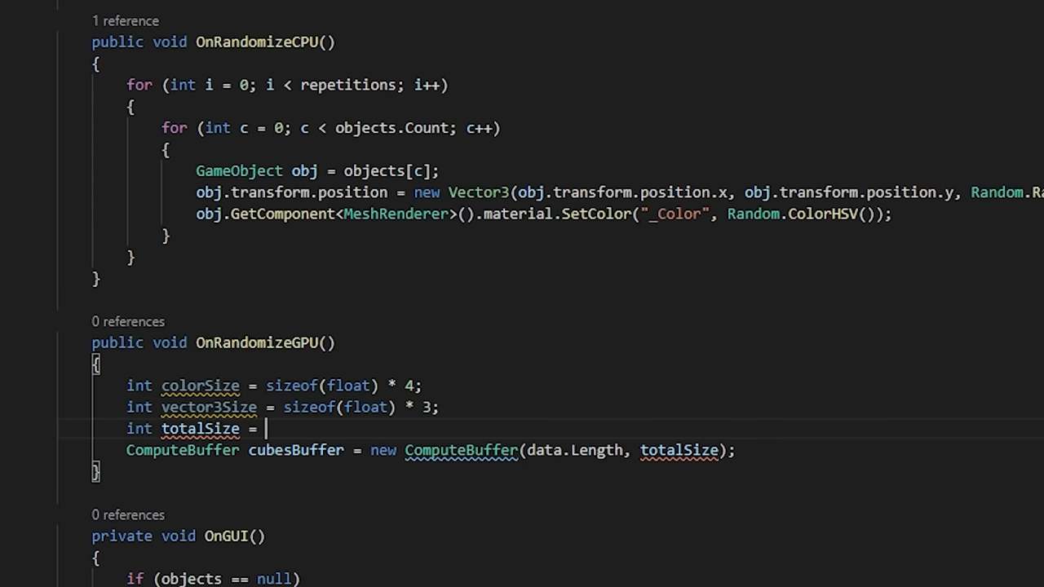
type("colorSize + vector3Size;")
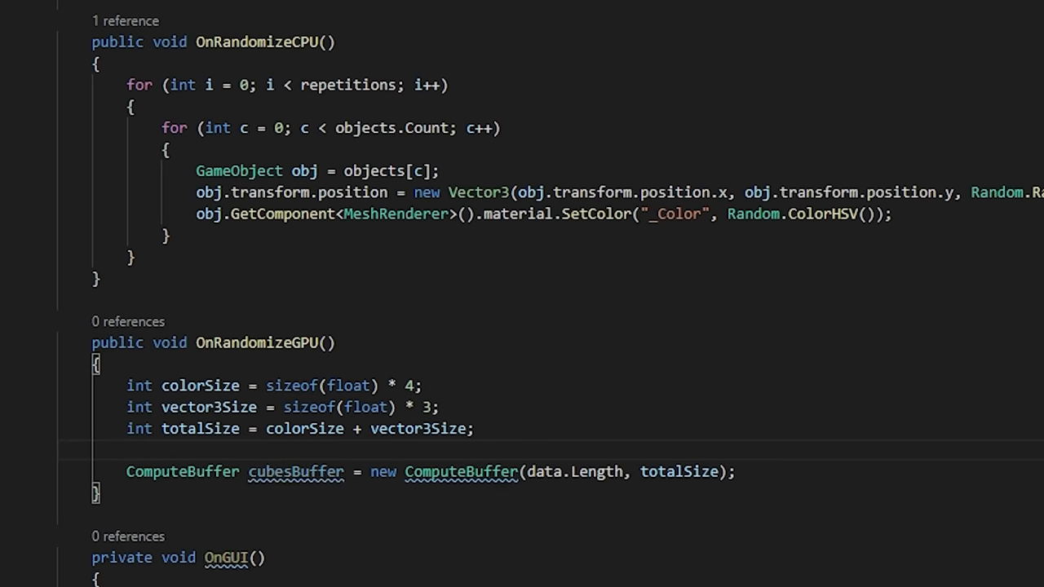
scroll("down", 3)
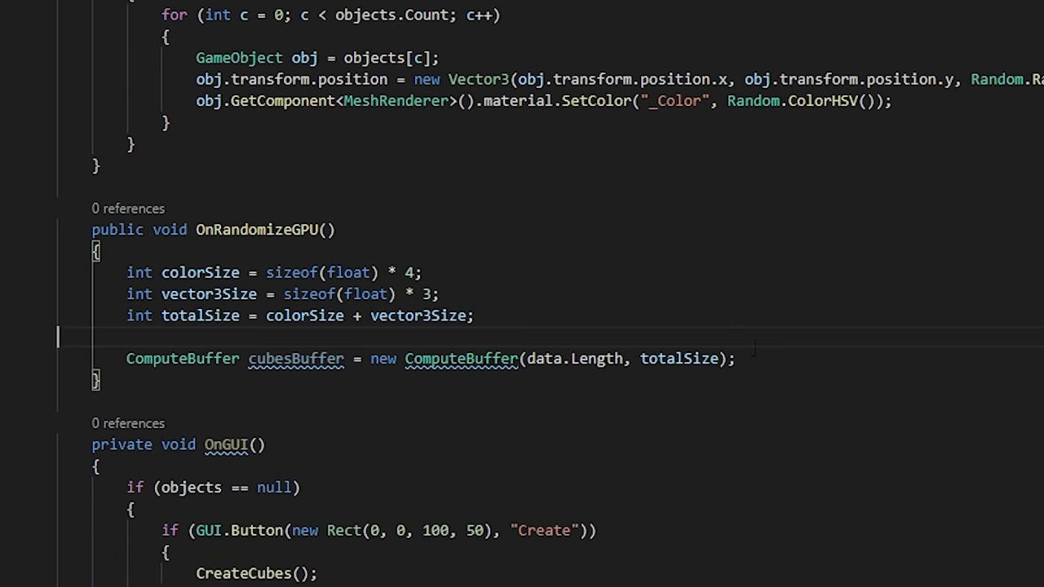
type("cubesBuffer.SetData(data")
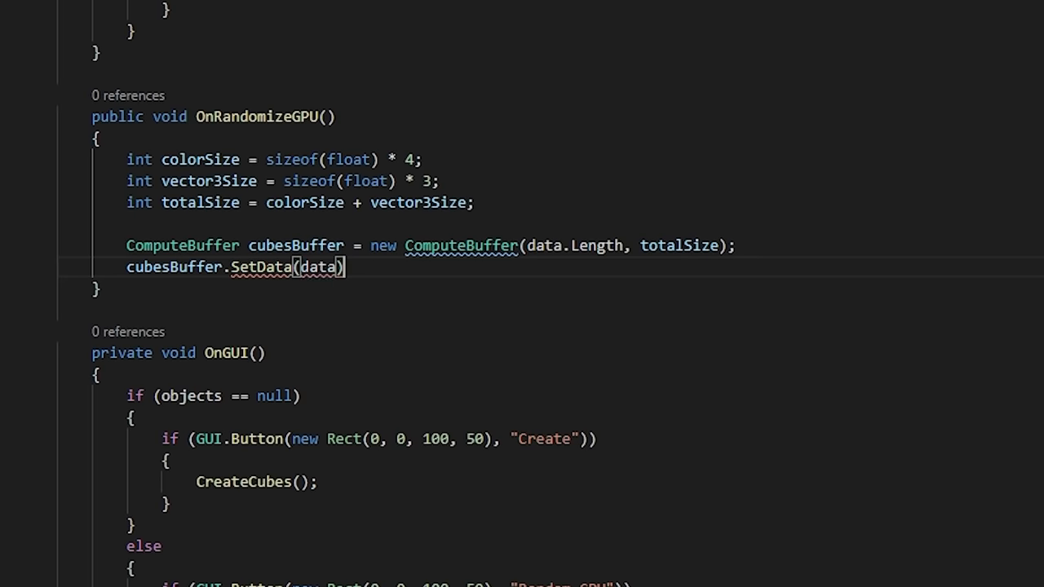
Step: Call SetBuffer and Dispatch, loop over objects[i] applying results, then GetData(data) and Dispose the buffer
type("computeShader.SetBuffer(0, \"cubes\", cubesBuffer);")
type("computeShader.SetFloat(\"resolution\", data.Length);")
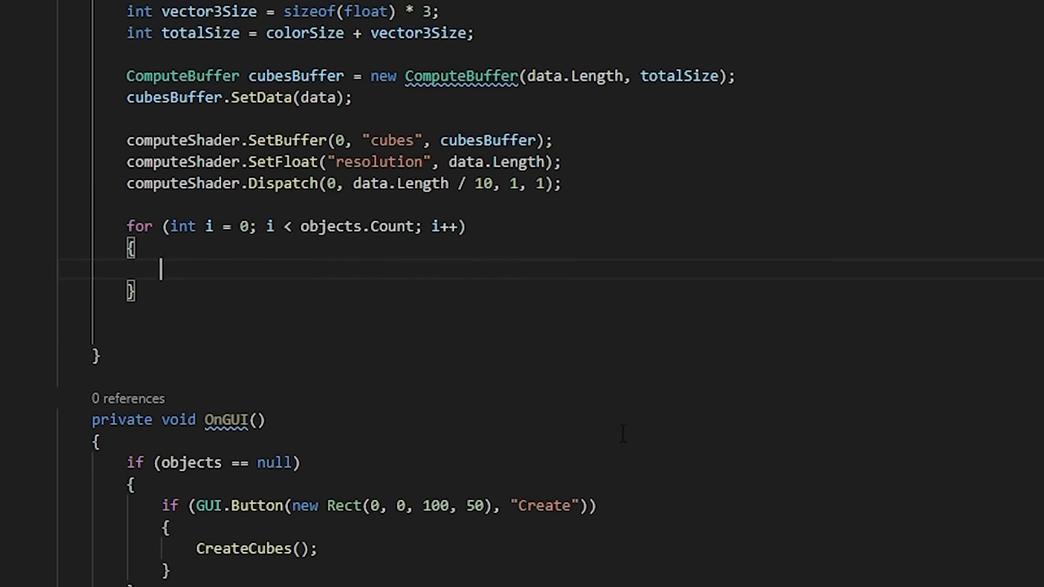
type("GameObject obj = objects[i];")
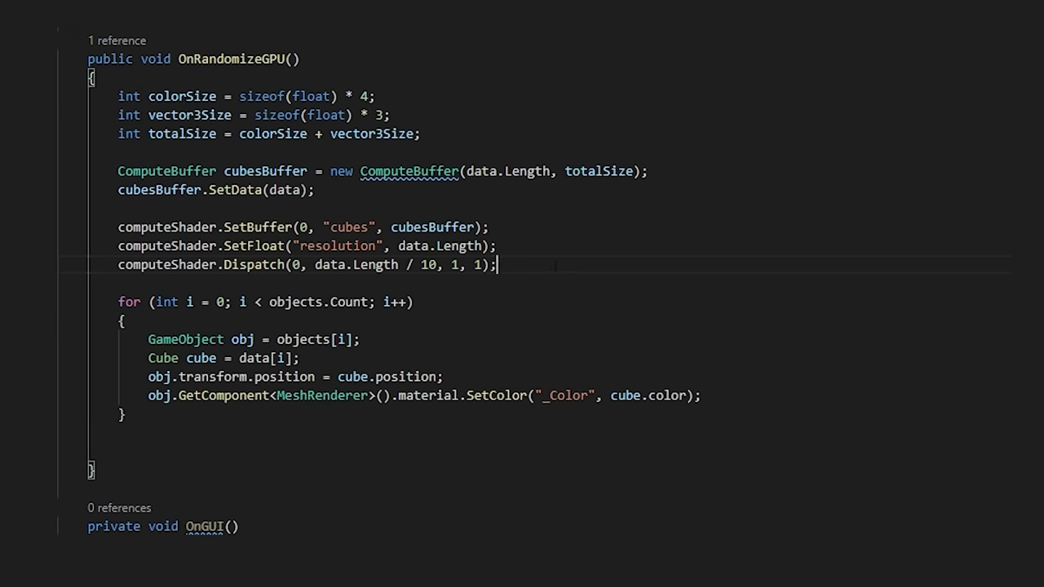
type("cubesBuffer.GetData(data);")
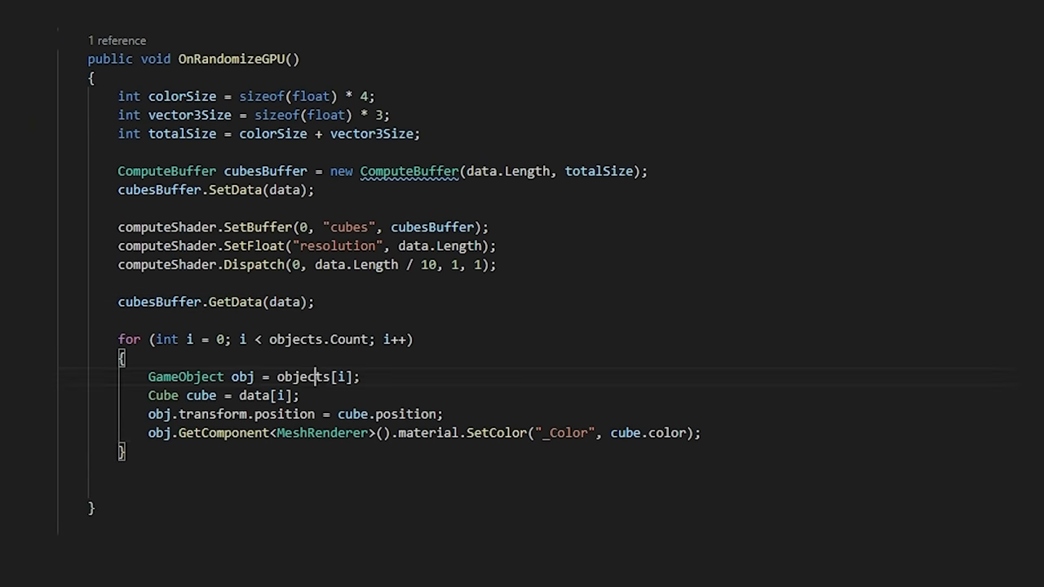
type("cubesBuffer.Dispose();")
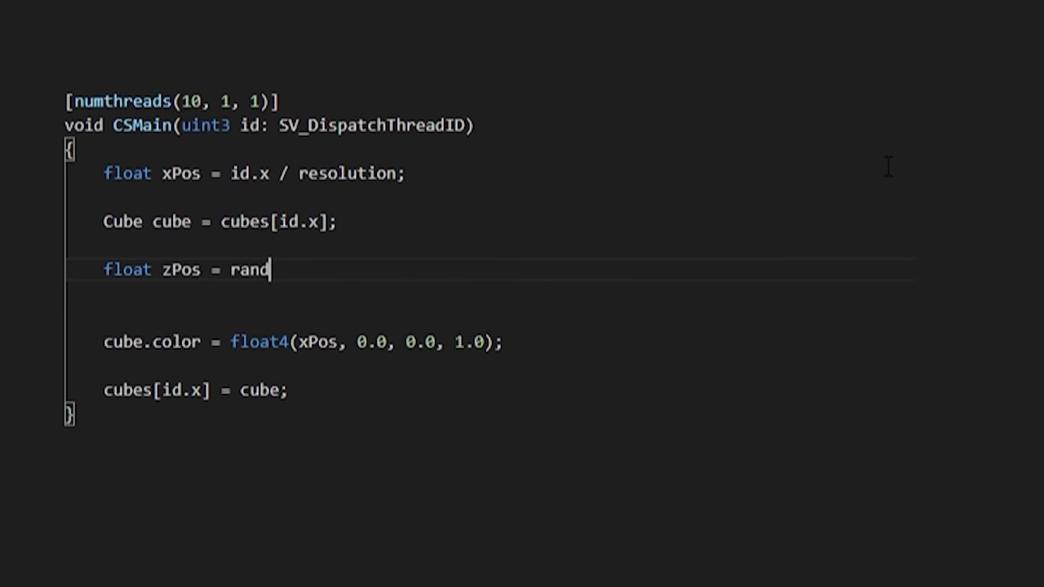
Step: In CSMain compute zPos from rand(float2(xPos, cube.position)) and random r/g from rand(float2(cube.color...))
type("(float2(xpos, cube.position.z));")
type("float g = ")
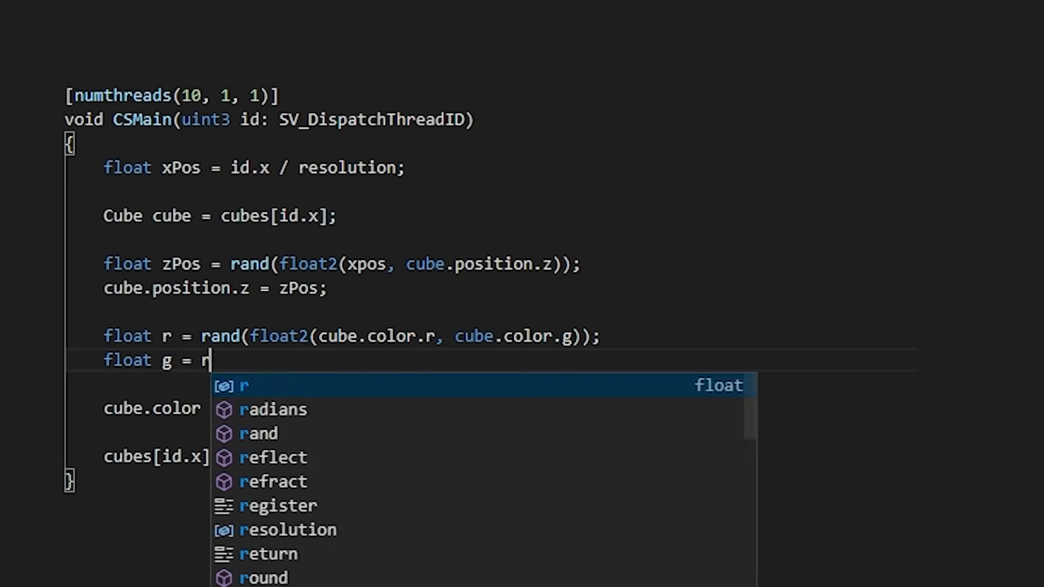
type("rand(float2(cube.color.g, cube.color")
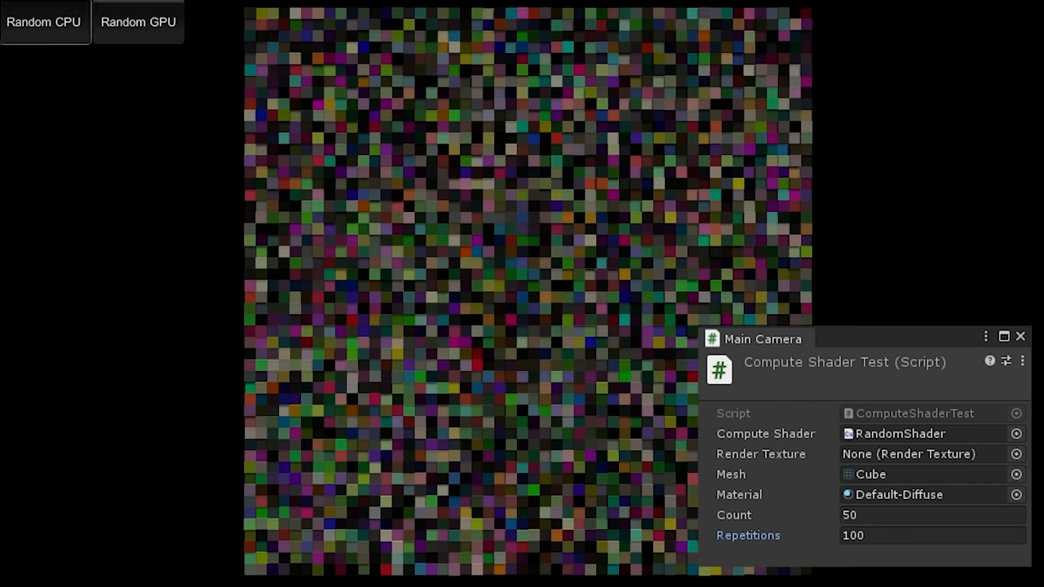
Step: Randomize the cube grid's colours in Play mode with Repetitions at 100
left_click(139, 23)
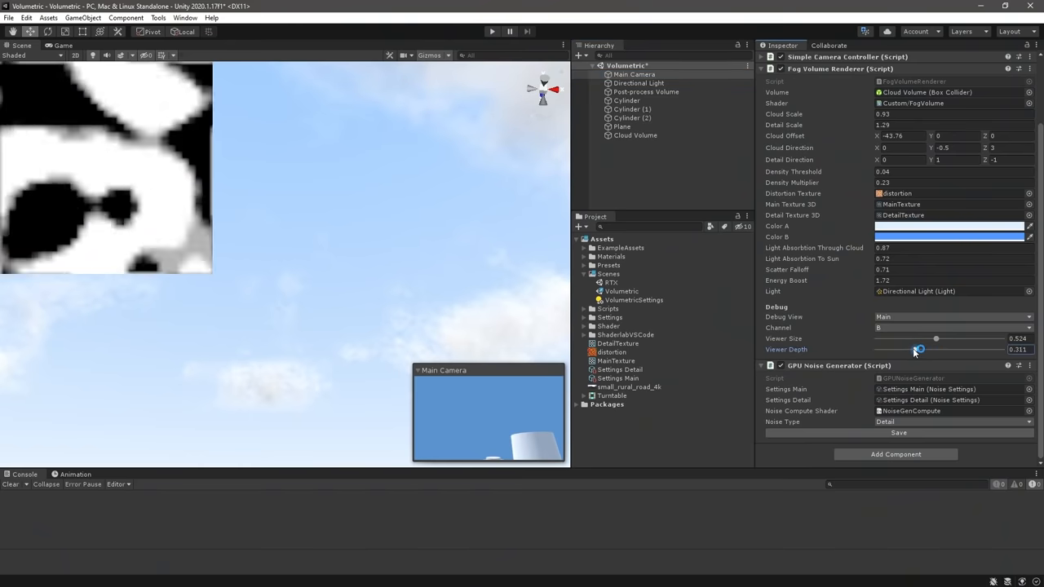
Step: Raise the Fog Volume Renderer's Viewer Depth slider from about 0.31 to 0.89
left_click_drag(920, 349, 979, 350)
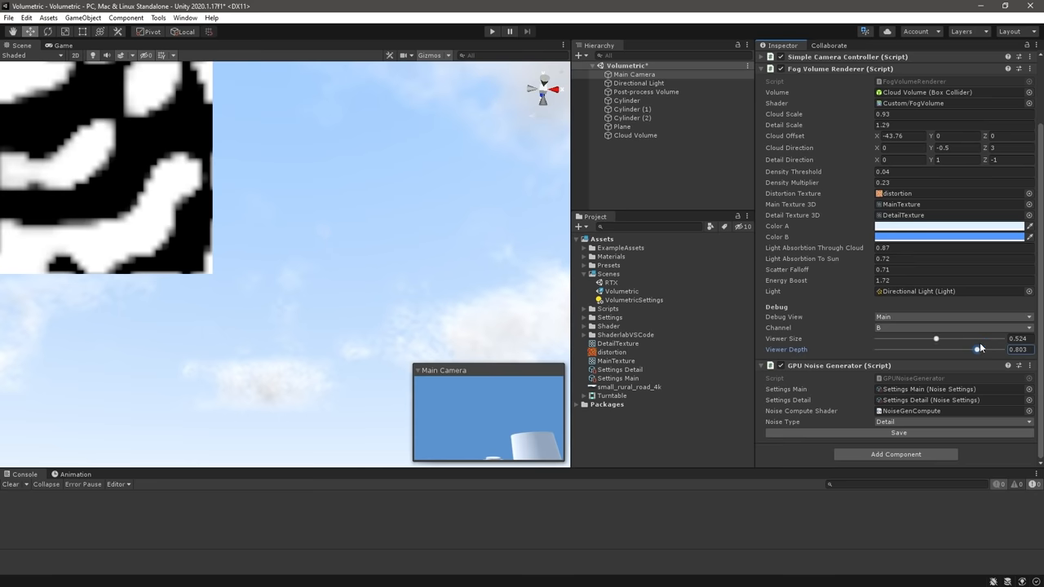
left_click(698, 361)
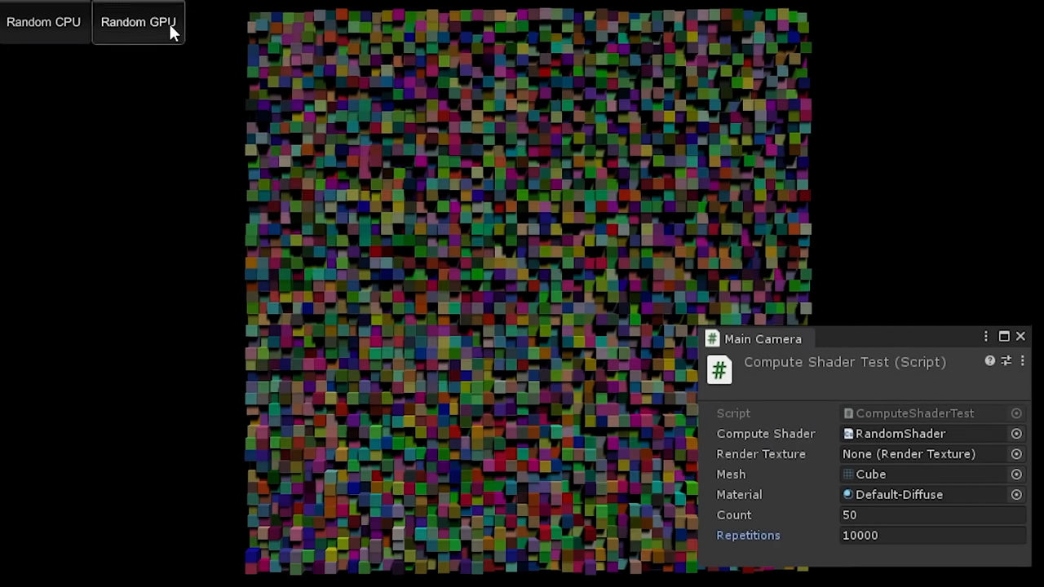
Step: Run the Random GPU randomize on the cube grid with Repetitions at 10000
left_click(139, 23)
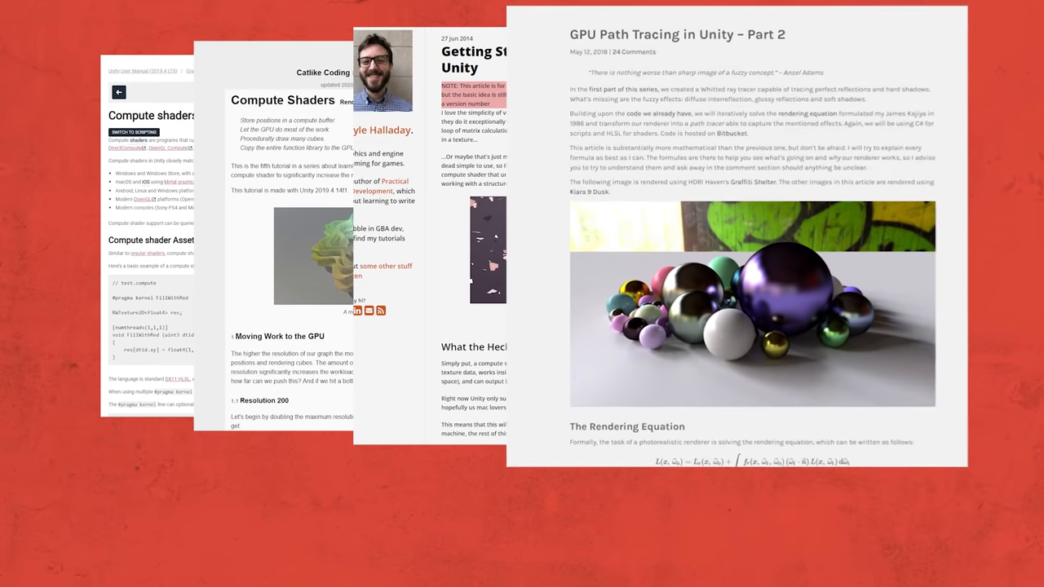
Step: Scroll the GPU Path Tracing Part 2 article to Importance Sampling, comparing the sphere renderings on the way
scroll("down", 3)
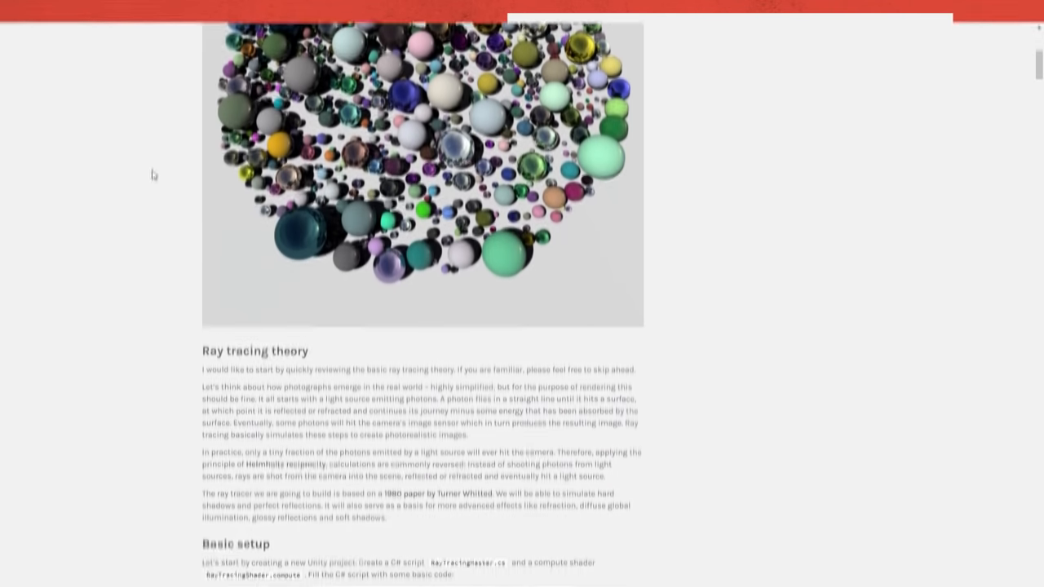
scroll("down", 3)
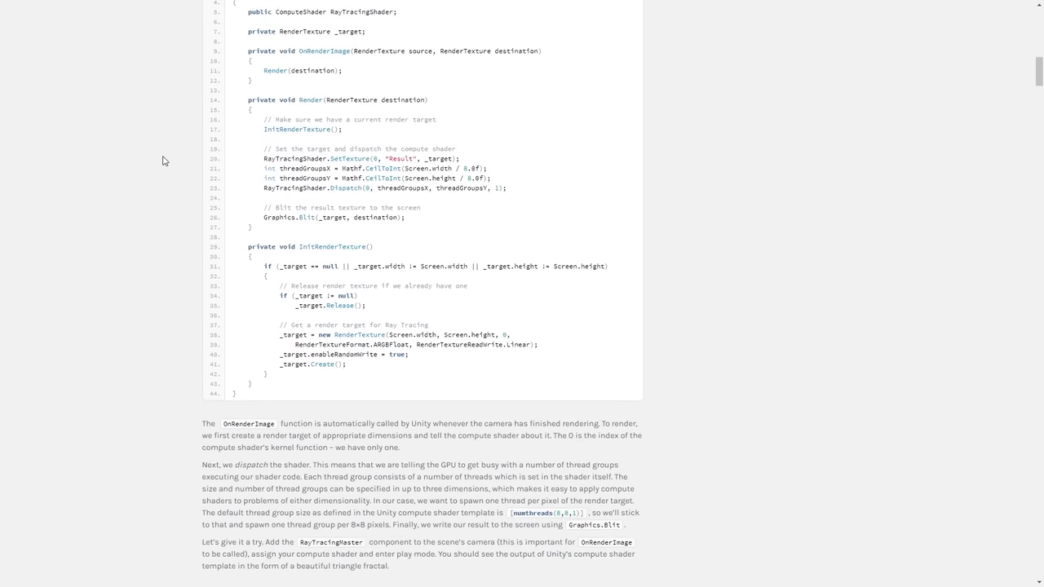
scroll("down", 3)
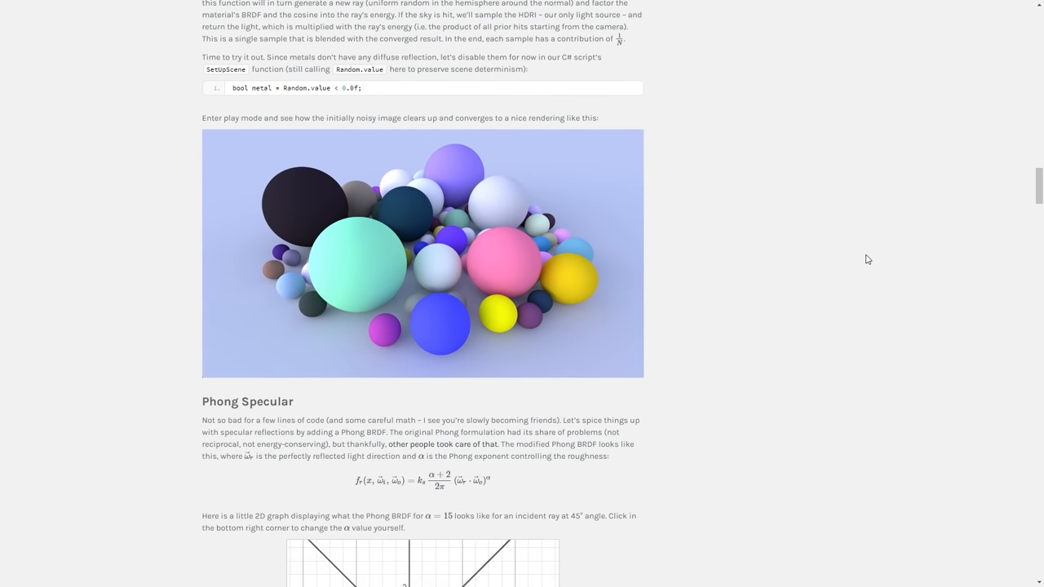
scroll("down", 3)
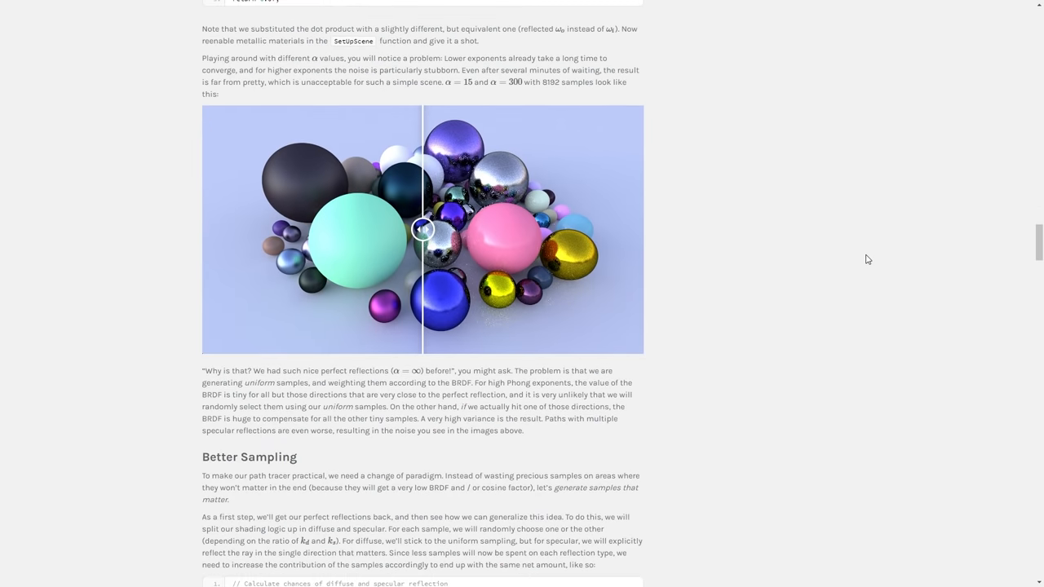
left_click_drag(424, 229, 608, 228)
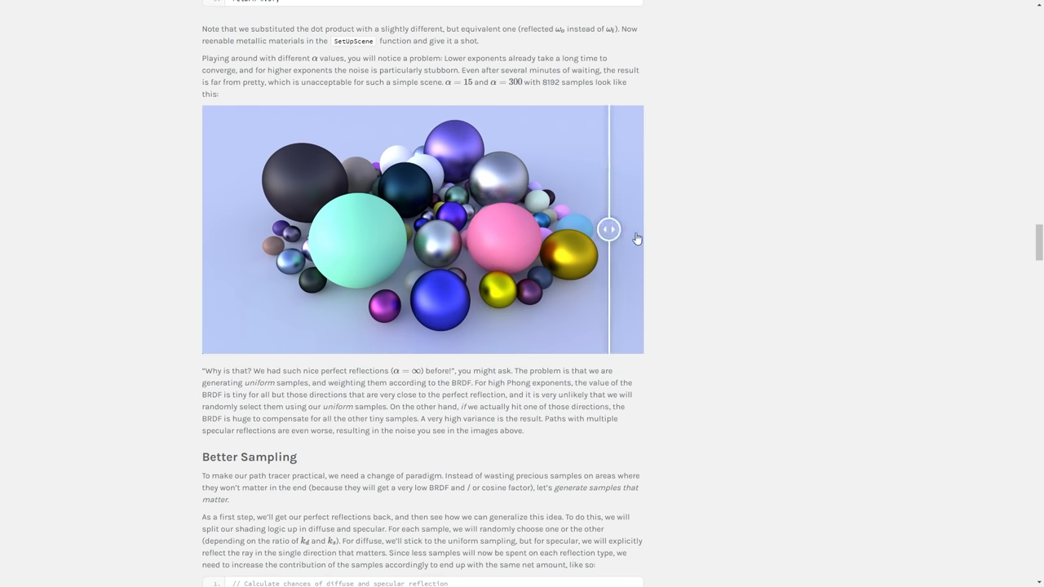
scroll("down", 3)
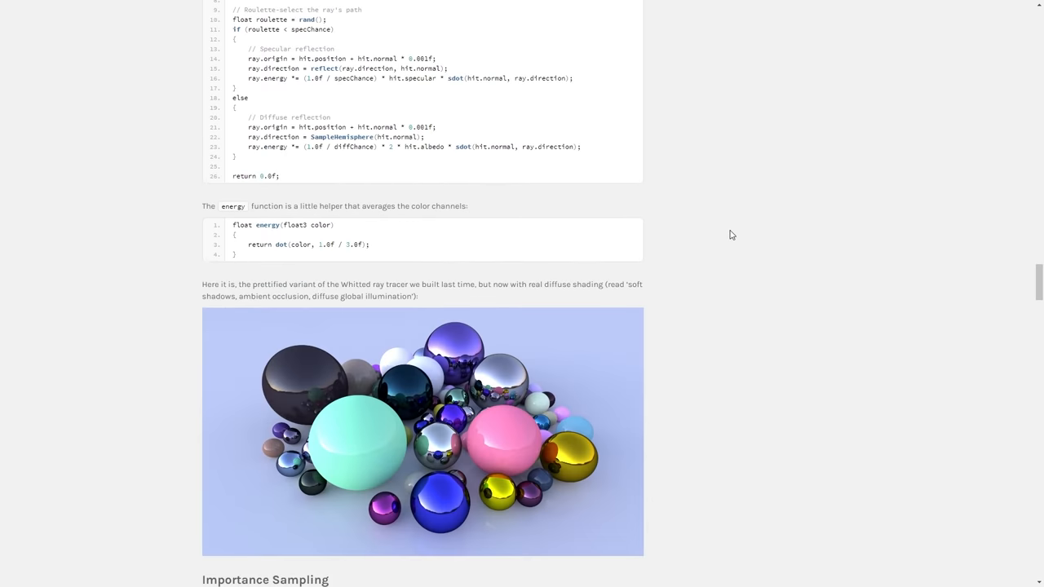
scroll("down", 3)
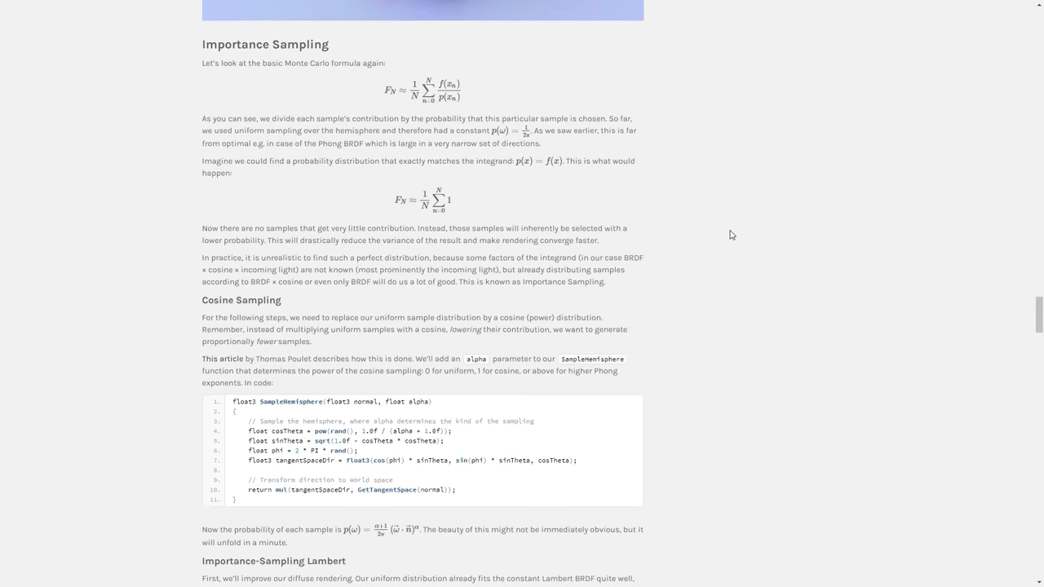